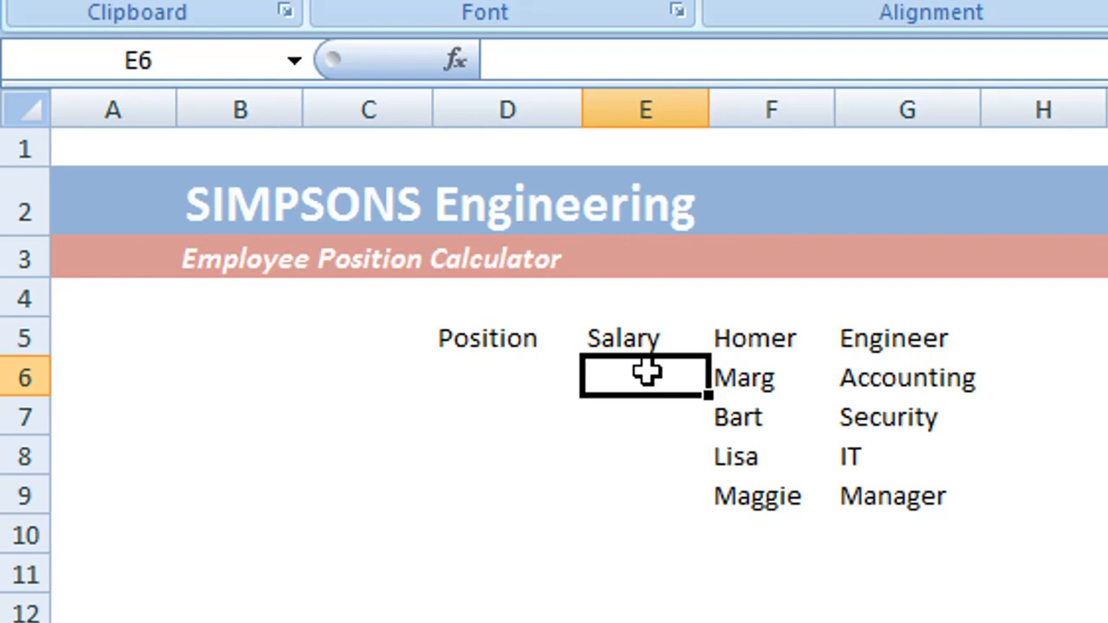
# - Start an IF formula in E6 testing whether D6 equals something
pyautogui.write('=')
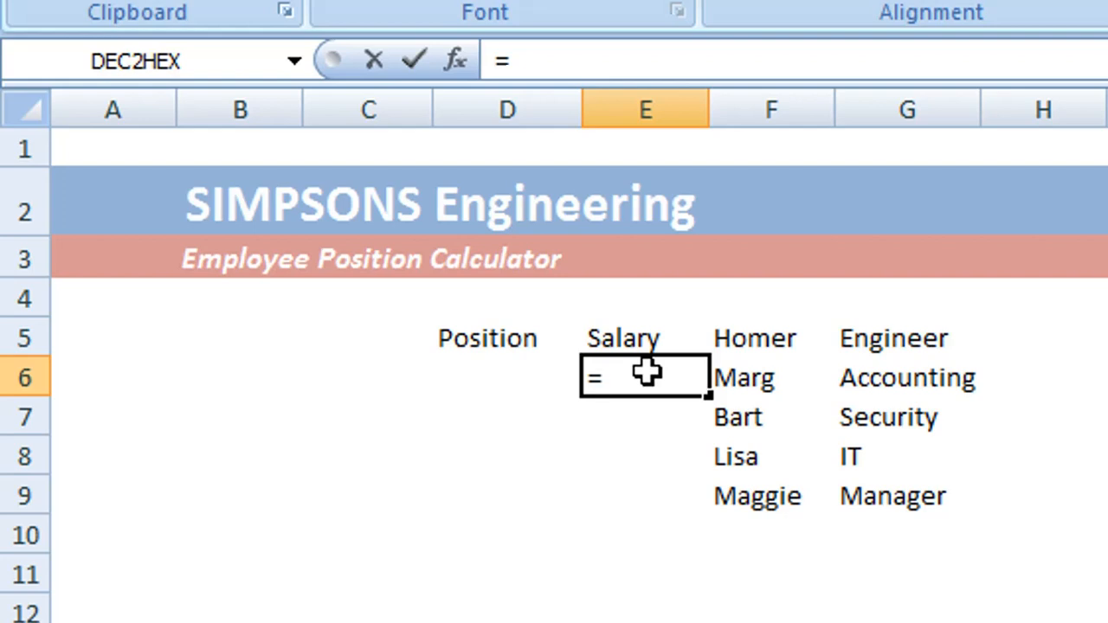
pyautogui.write('if')
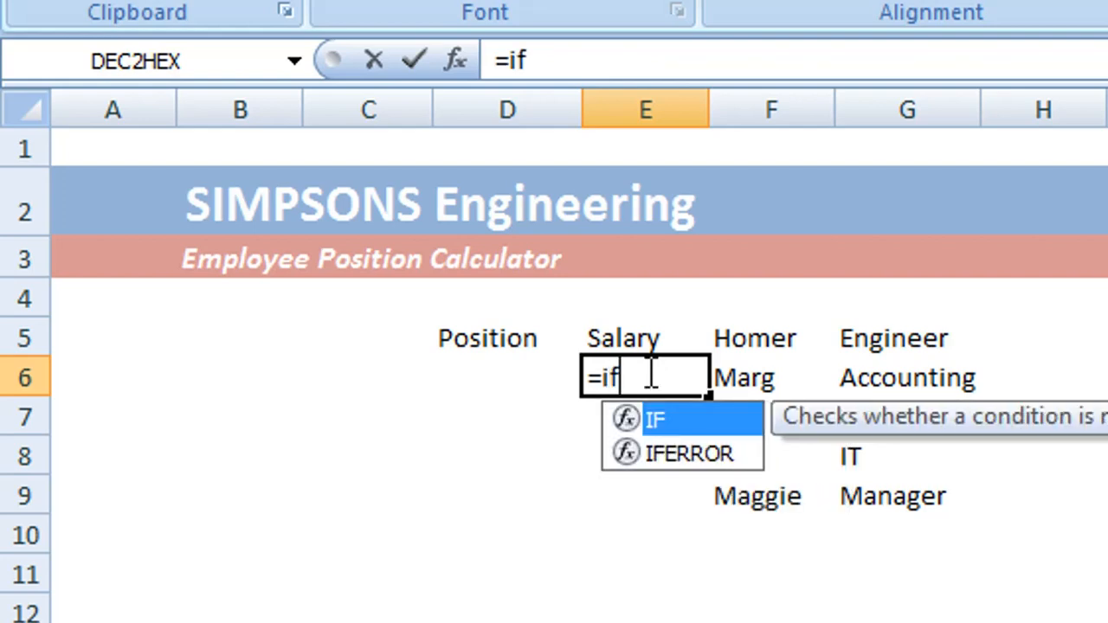
pyautogui.write('(')
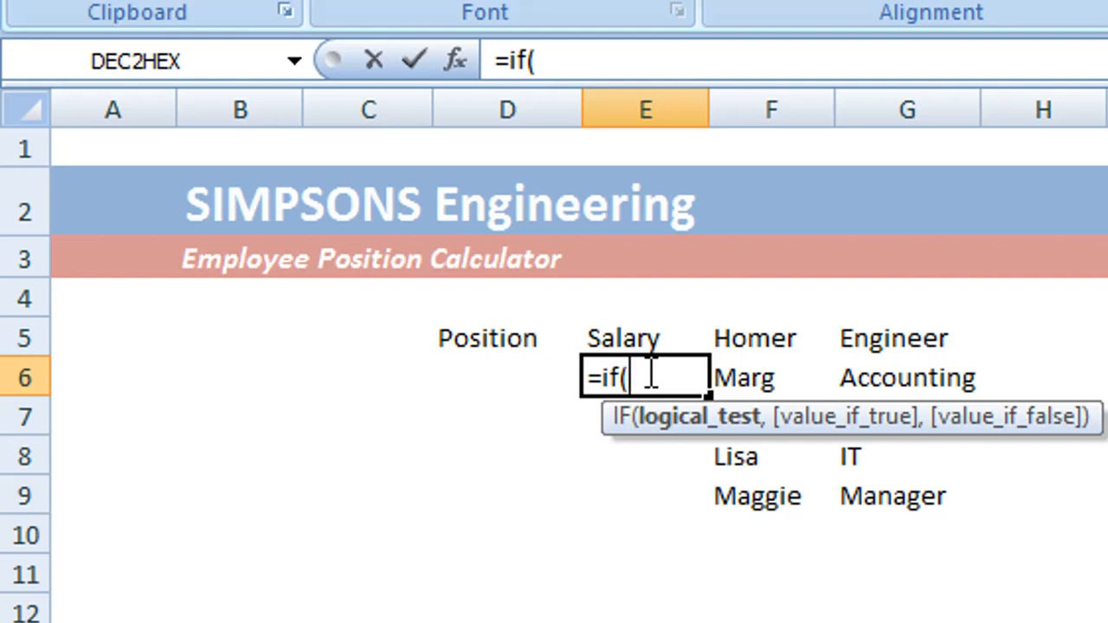
pyautogui.write('d')
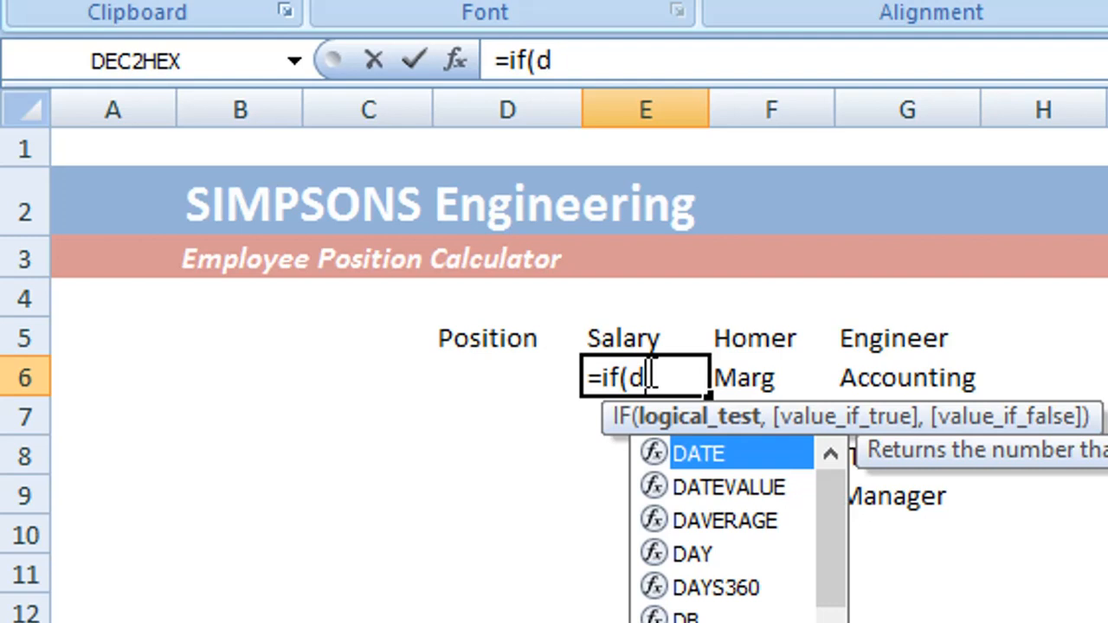
pyautogui.write('6')
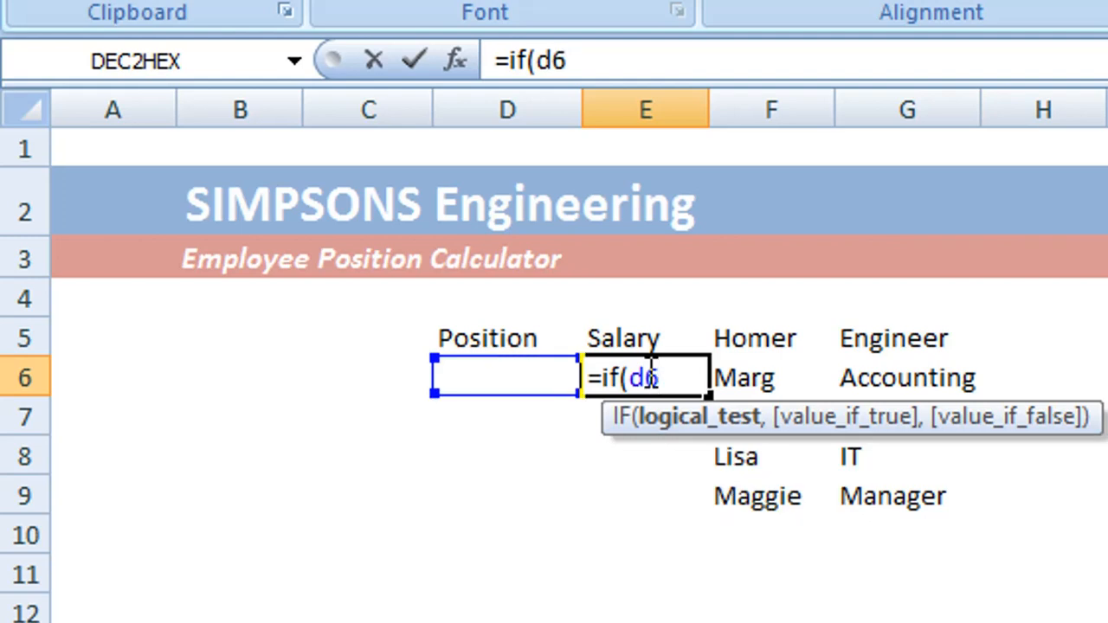
pyautogui.write('=')
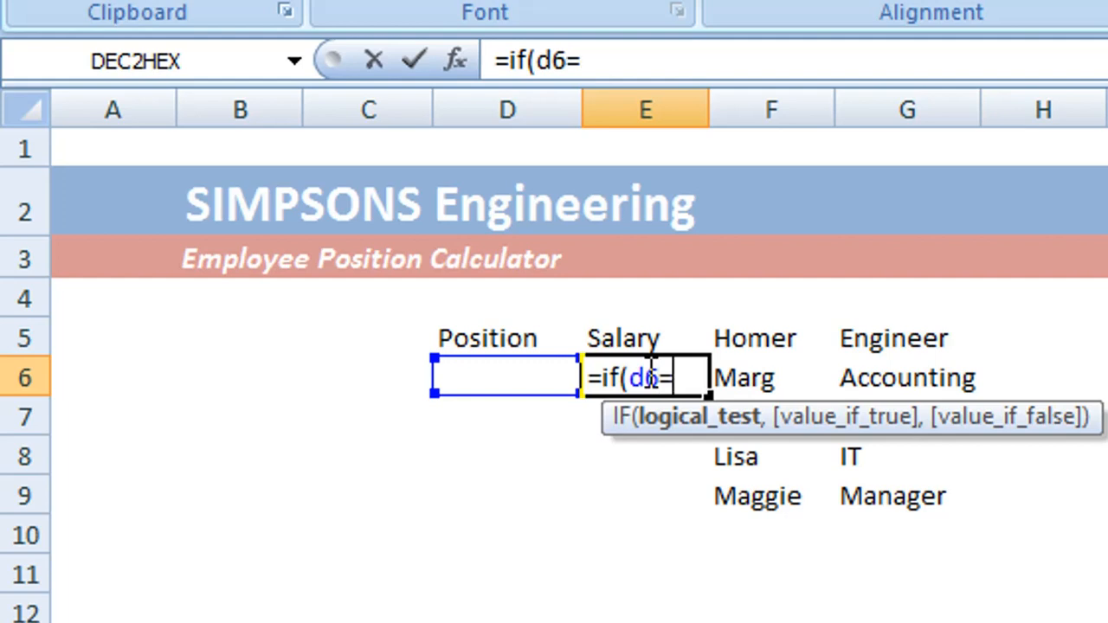
# - Complete the first condition: D6 = "Engineer" returns 40000
pyautogui.write('="E')
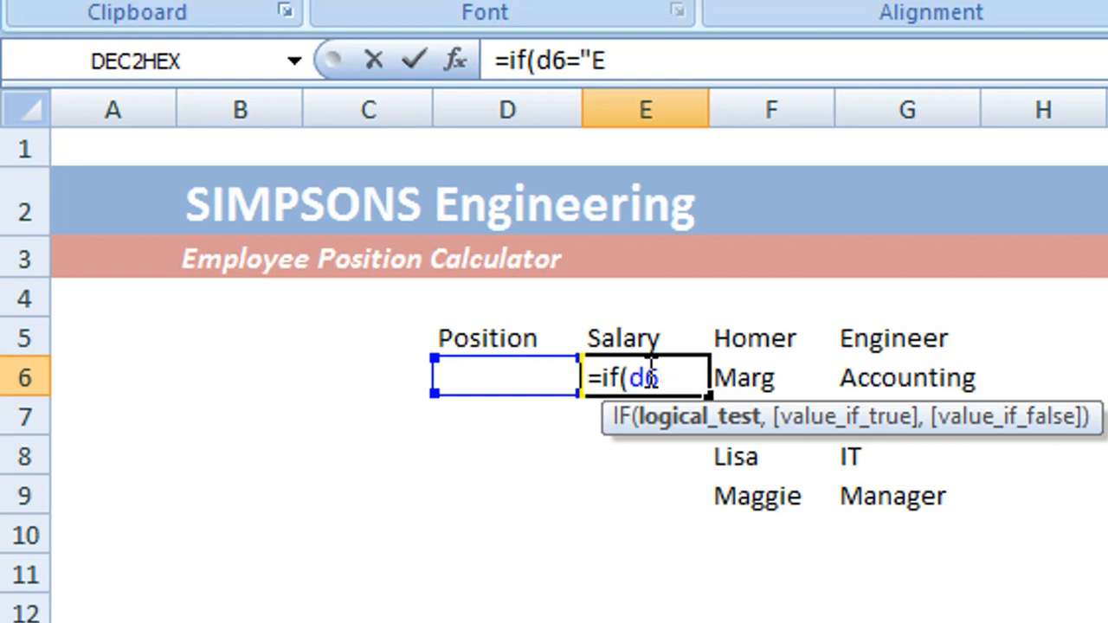
pyautogui.write('="E')
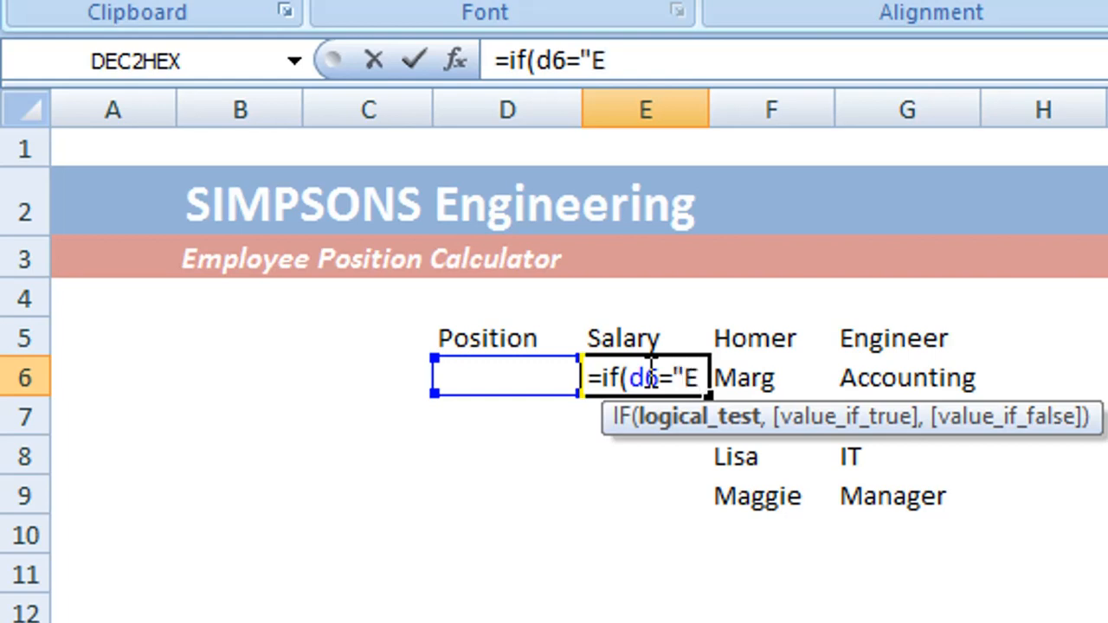
pyautogui.write('ngin')
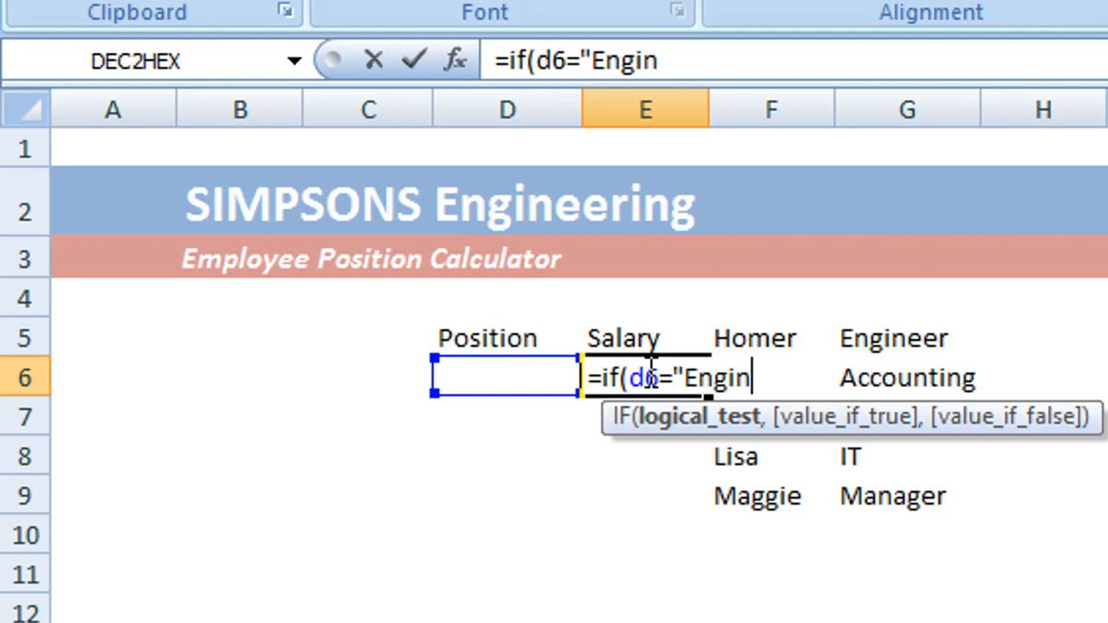
pyautogui.write('eer')
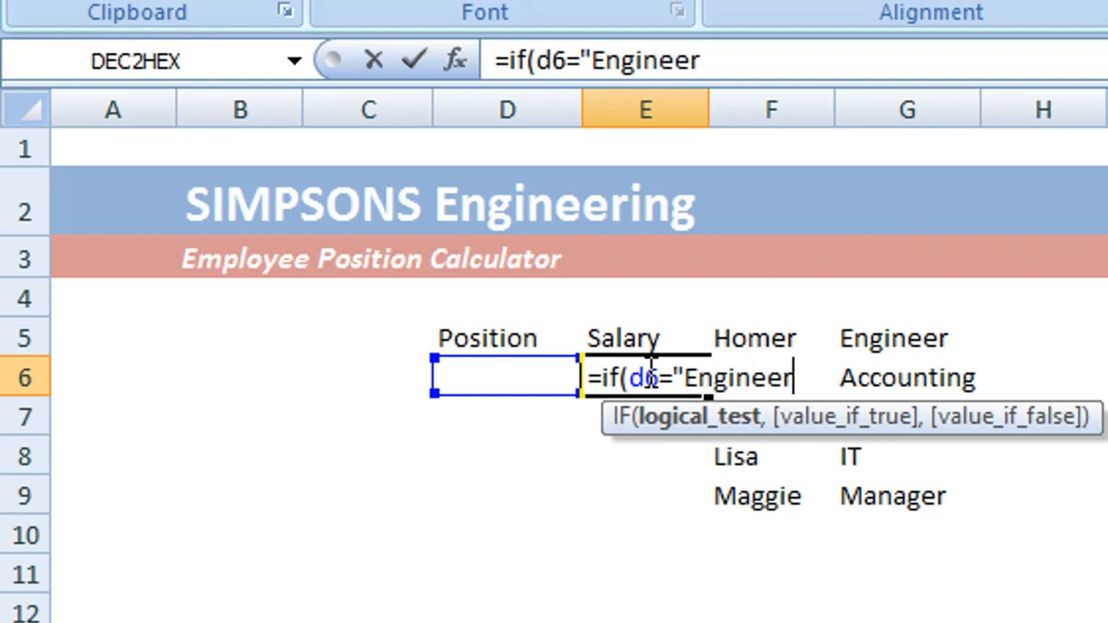
pyautogui.write('"')
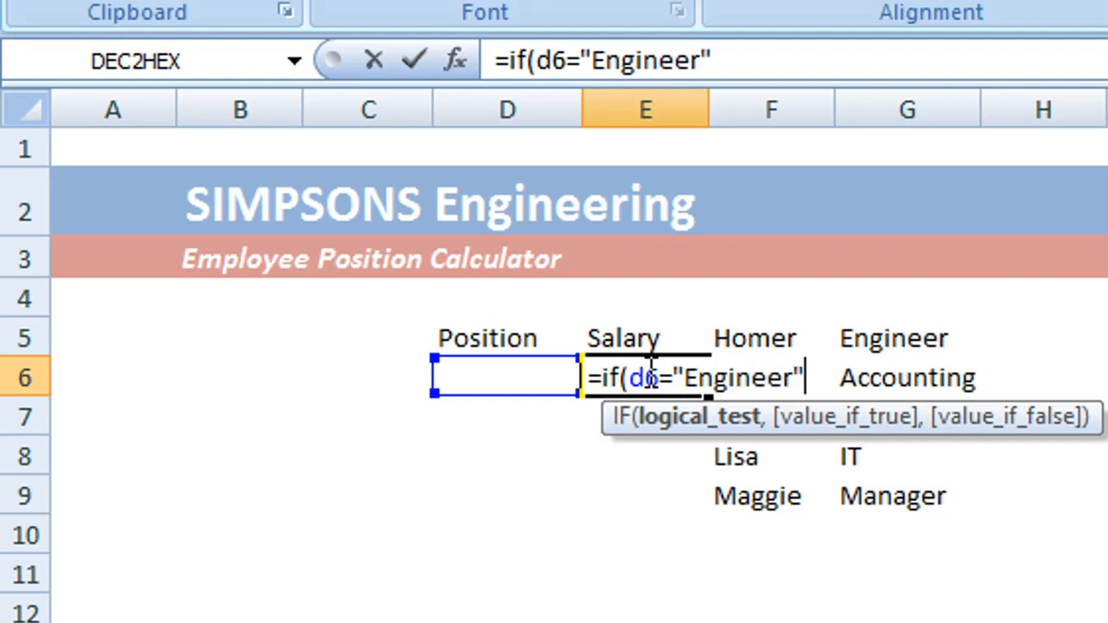
pyautogui.write(',')
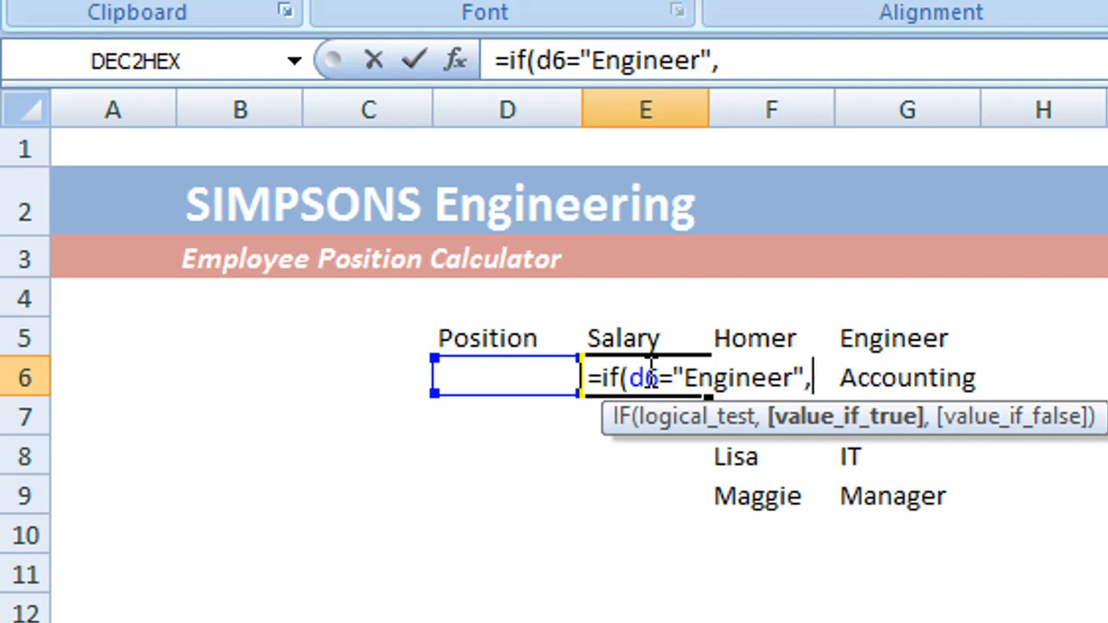
pyautogui.write('40')
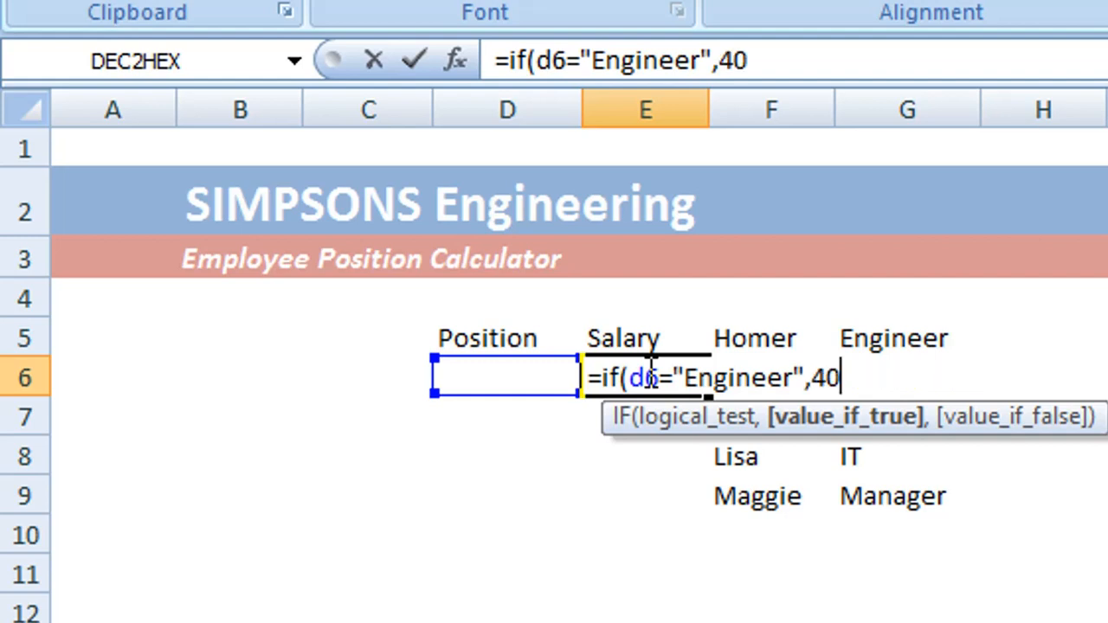
pyautogui.write('00')
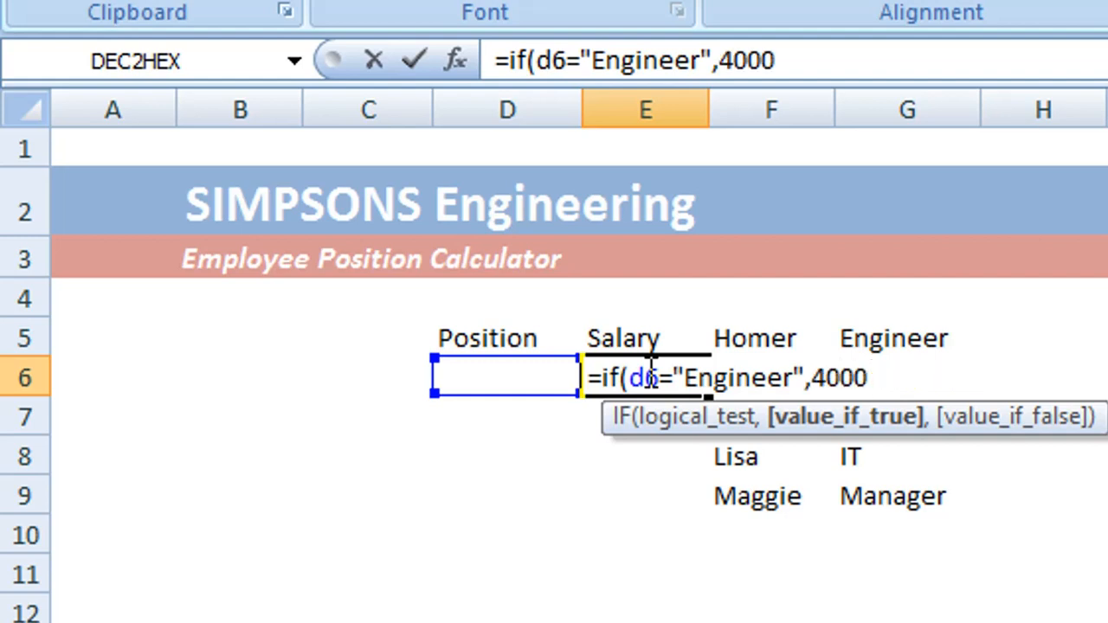
pyautogui.write('0')
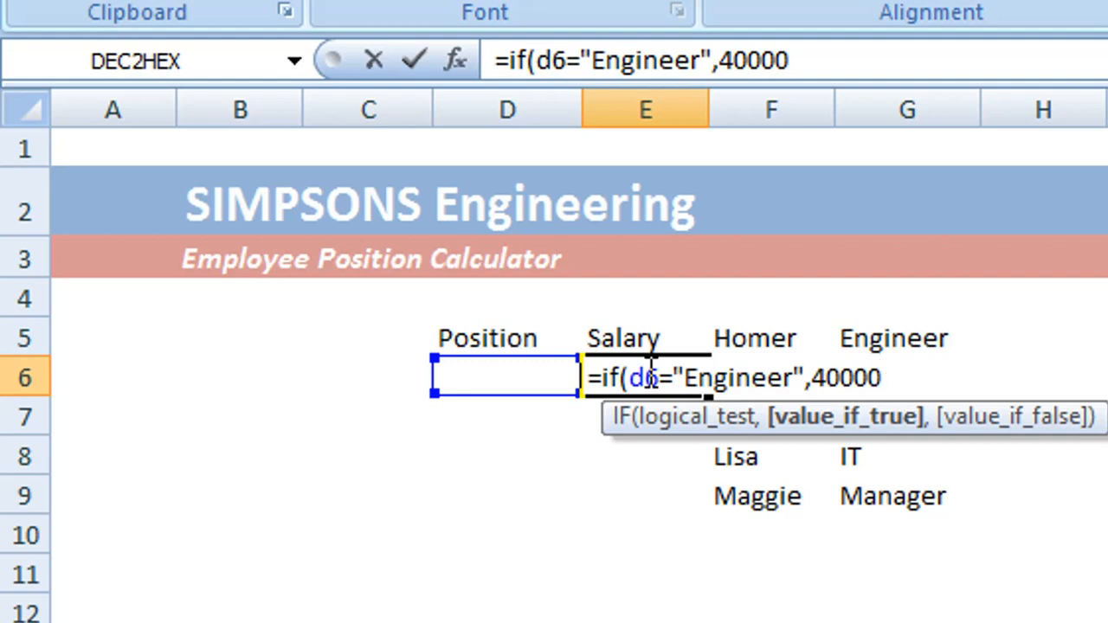
# - Nest IF(d6="Accounting",45000 as the false branch after the Engineer result
pyautogui.write(',')
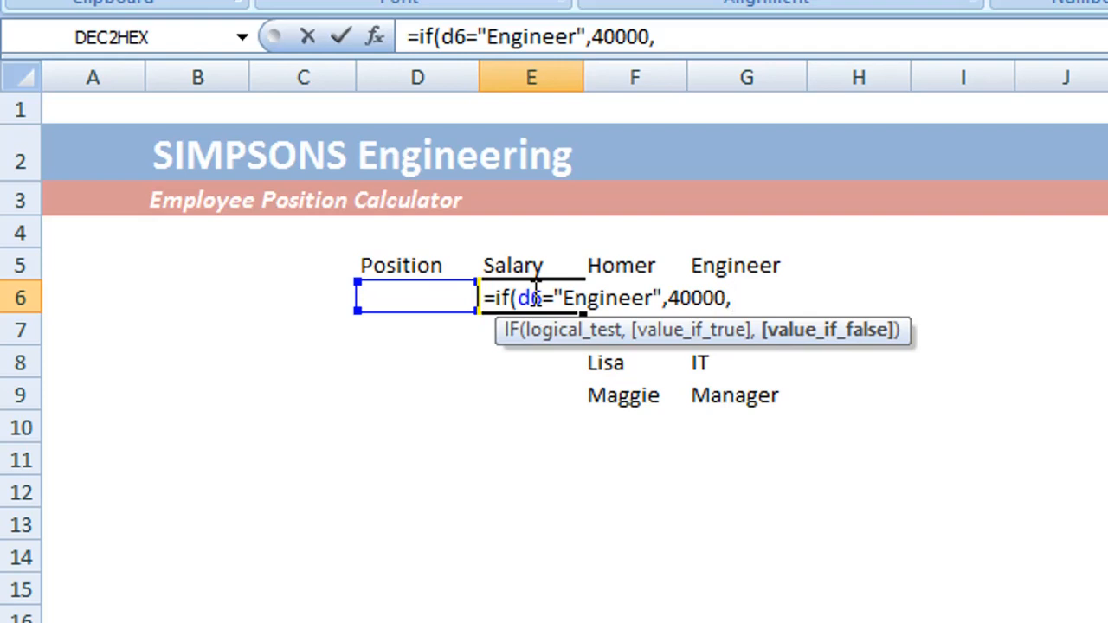
pyautogui.write('if')
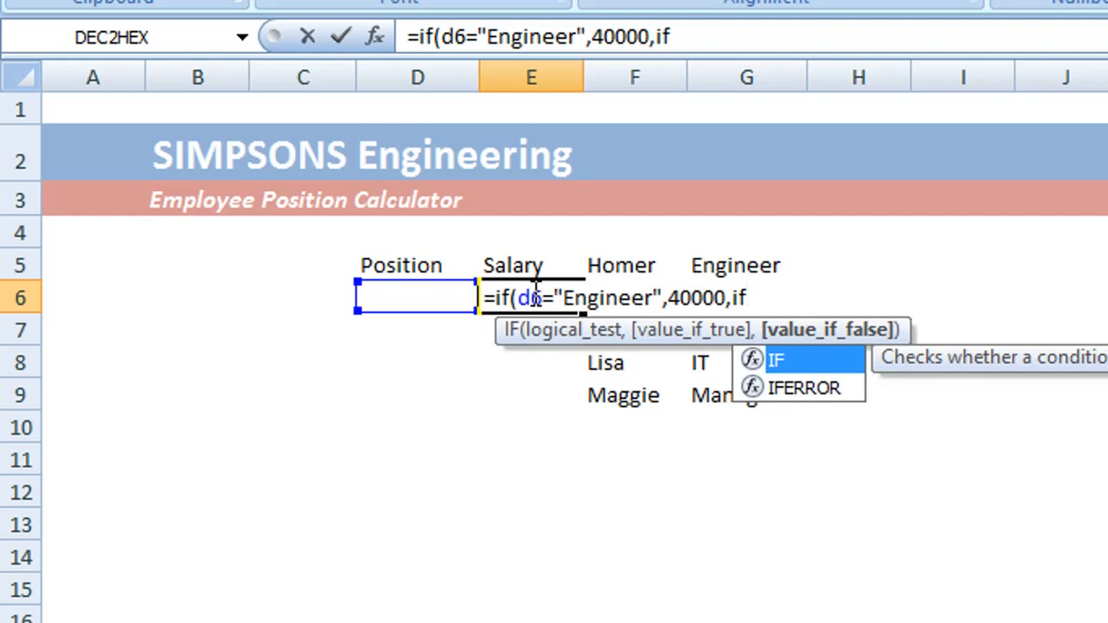
pyautogui.write('(')
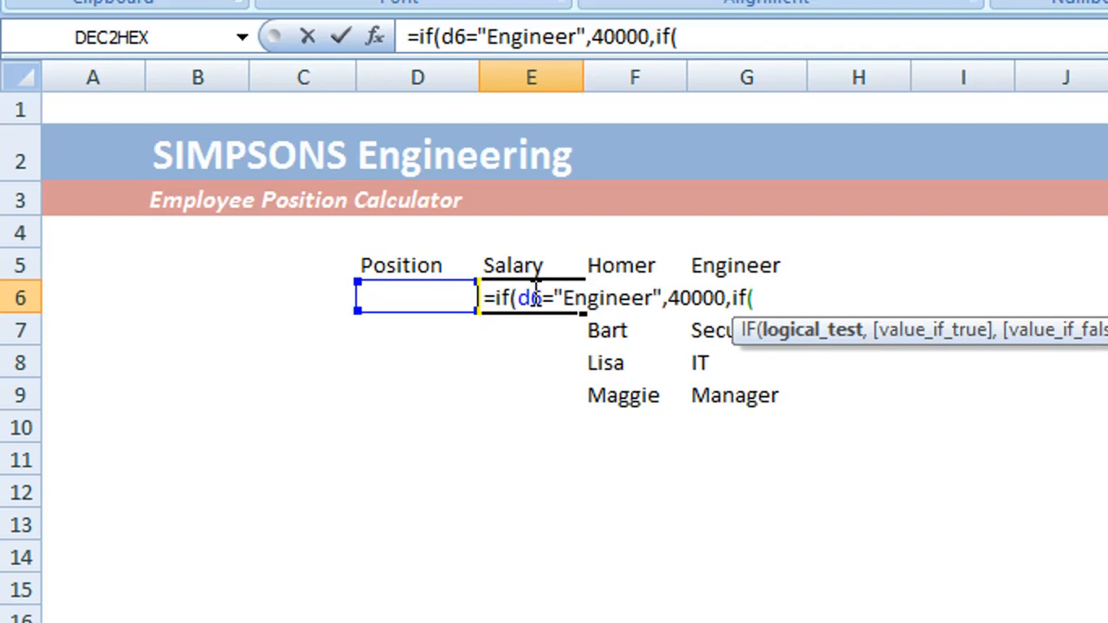
pyautogui.write('d6')
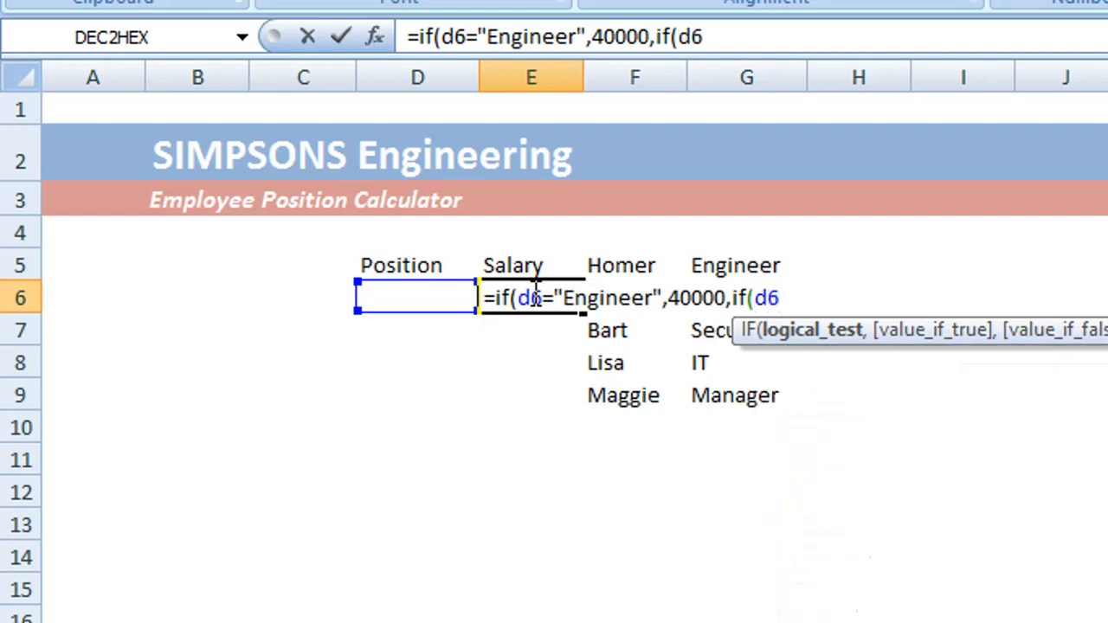
pyautogui.write('=')
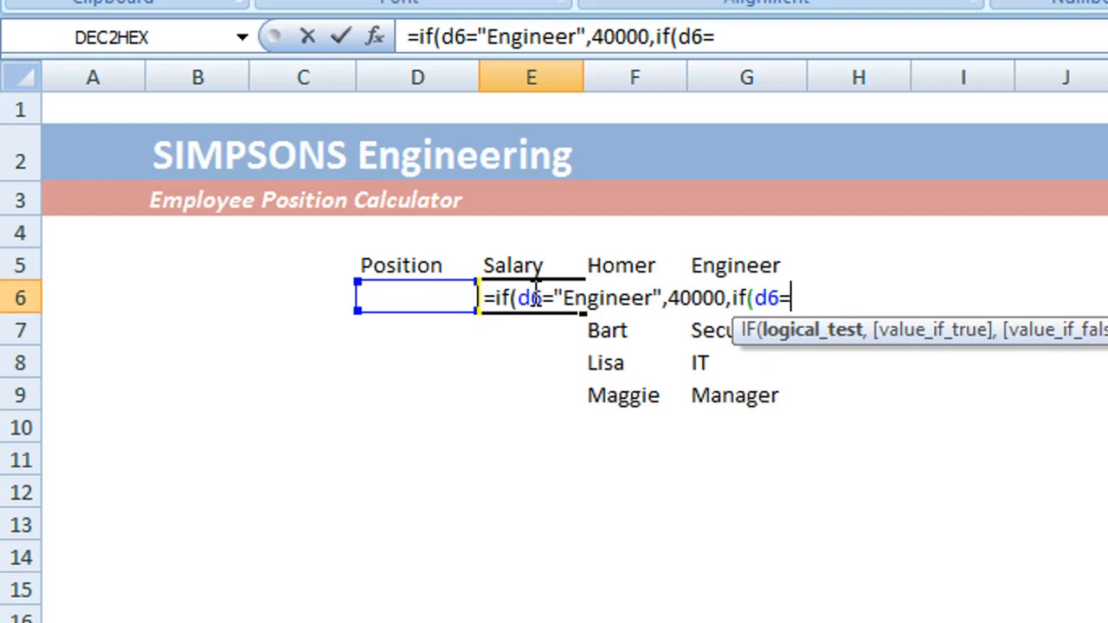
pyautogui.write('"A')
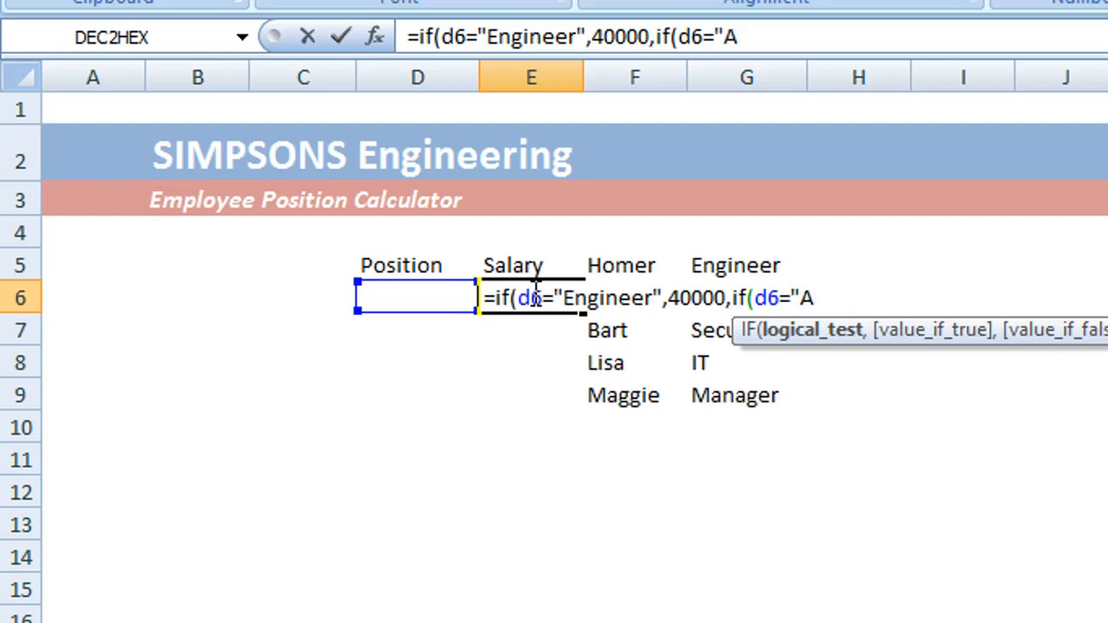
pyautogui.write('c')
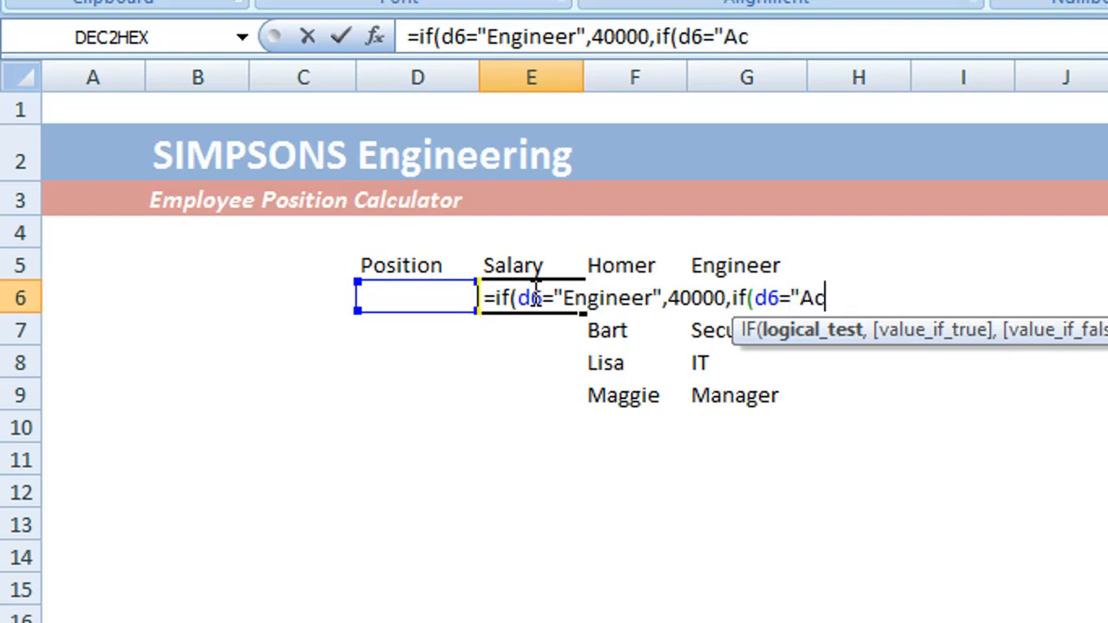
pyautogui.write('counting')
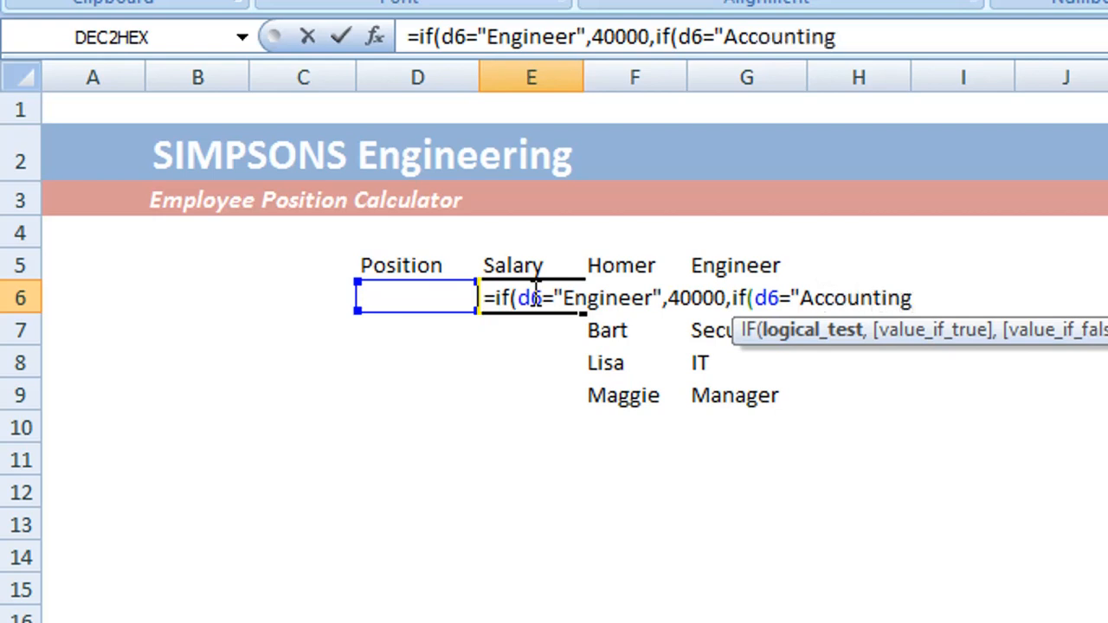
pyautogui.write('"')
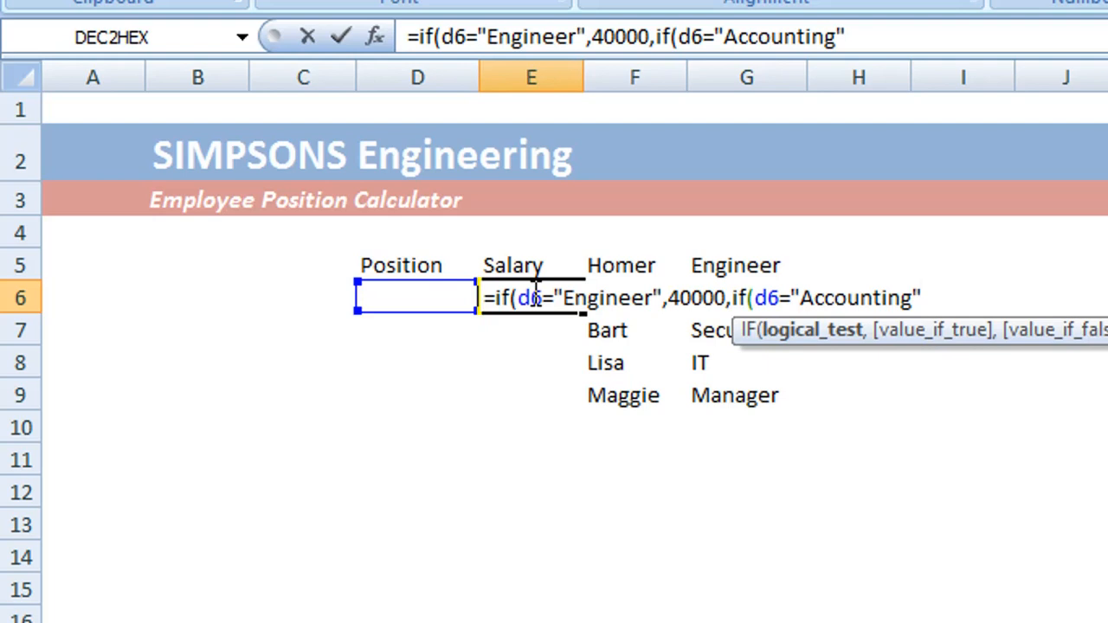
pyautogui.write(',')
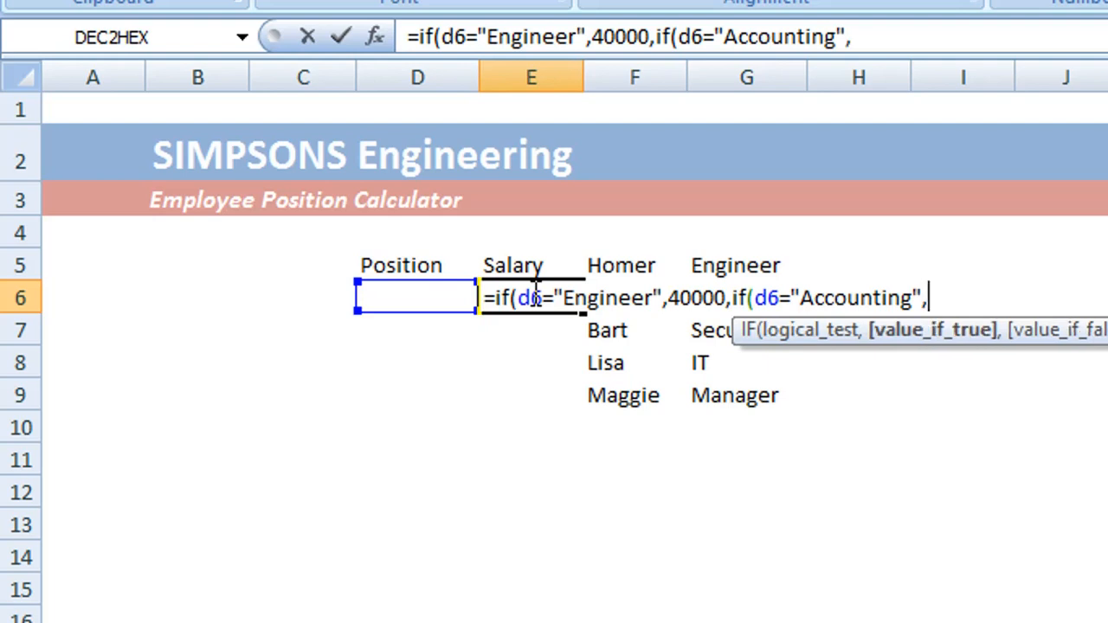
pyautogui.write('45')
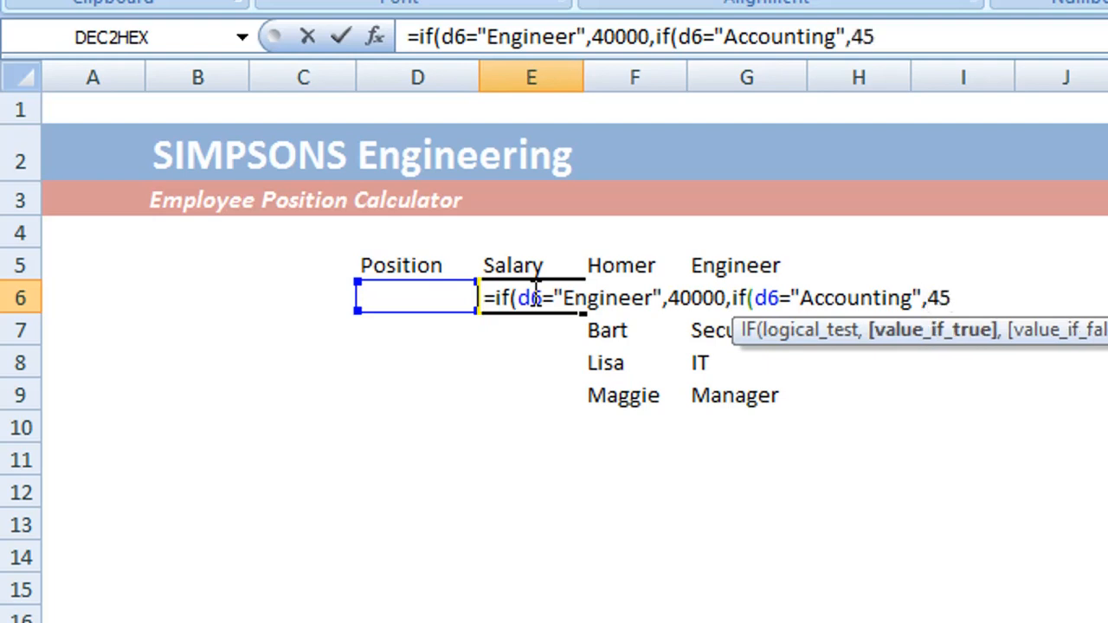
pyautogui.write('000,')
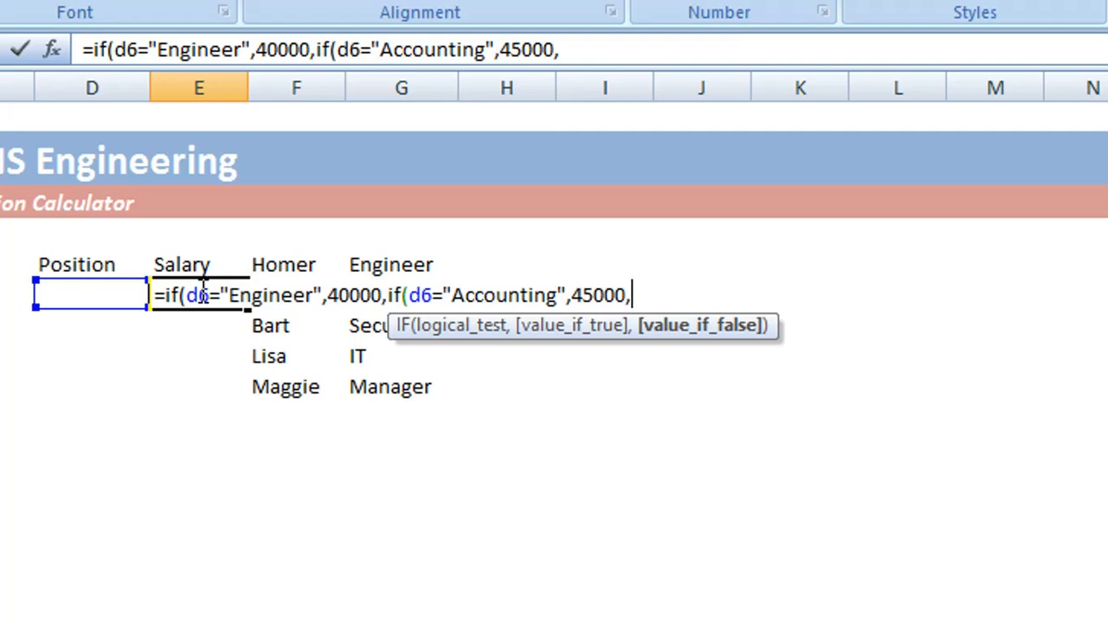
# - Append the nested IF(d6="Security",25000, branch to the E6 formula
pyautogui.write('if')
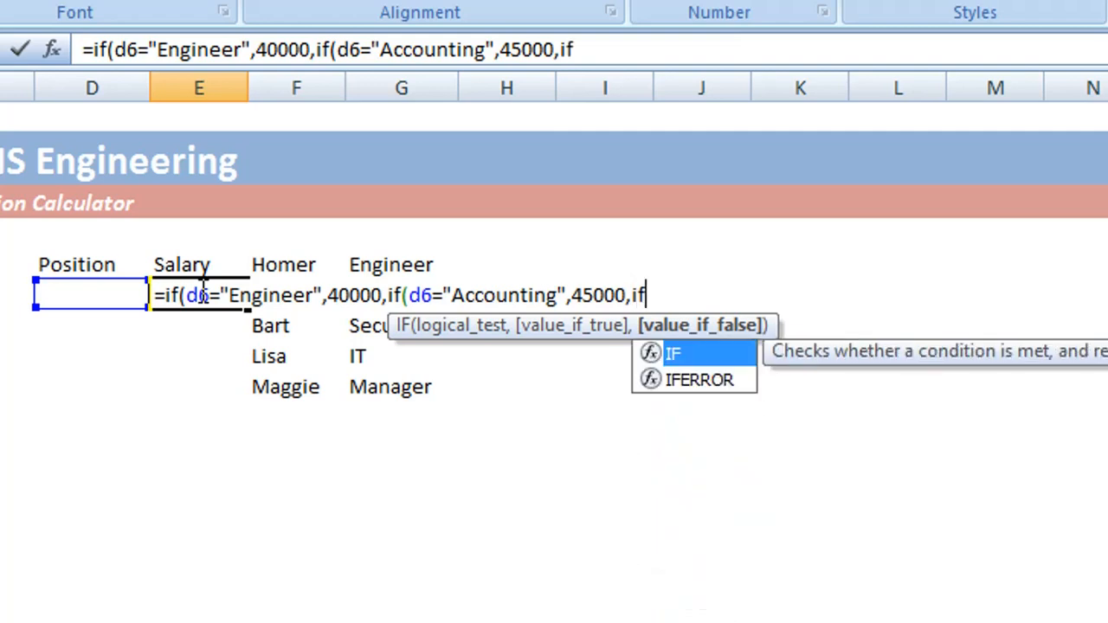
pyautogui.write('(')
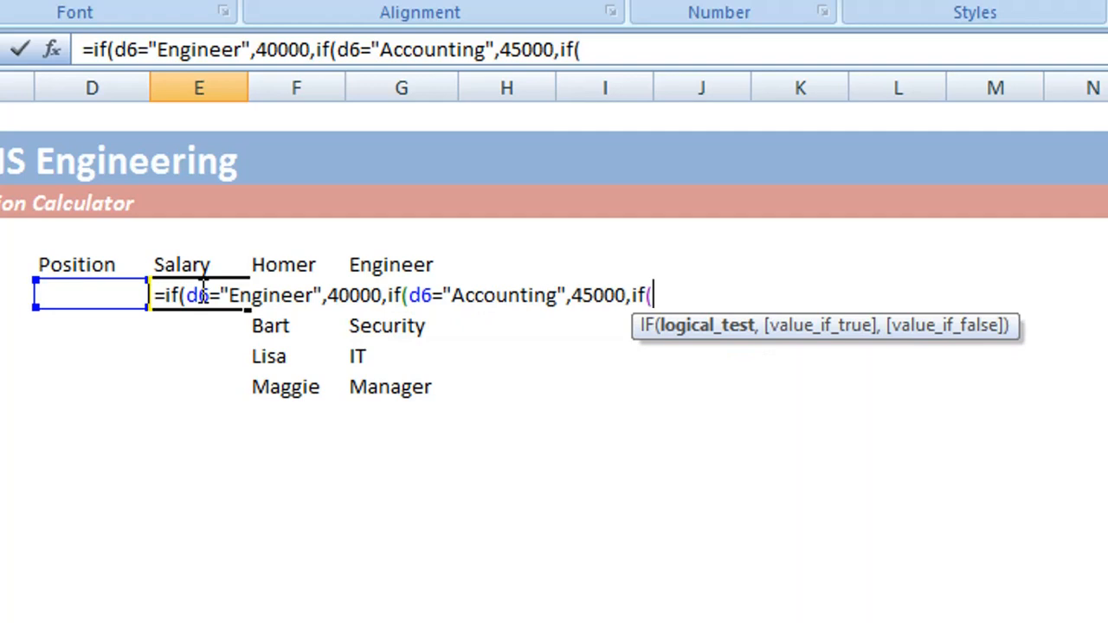
pyautogui.write('d6')
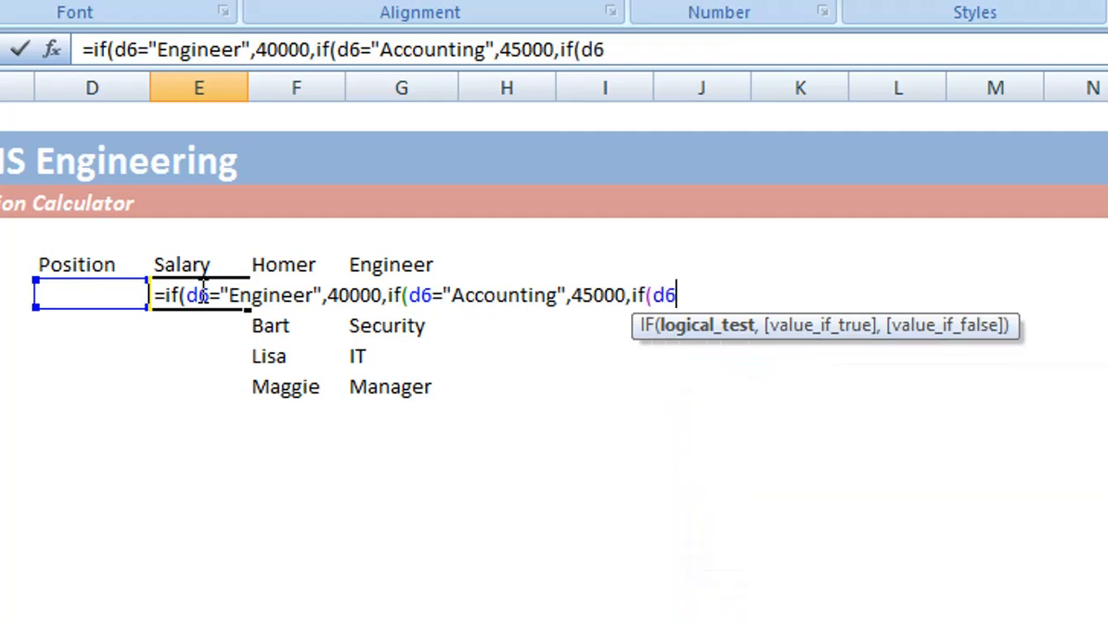
pyautogui.write('=')
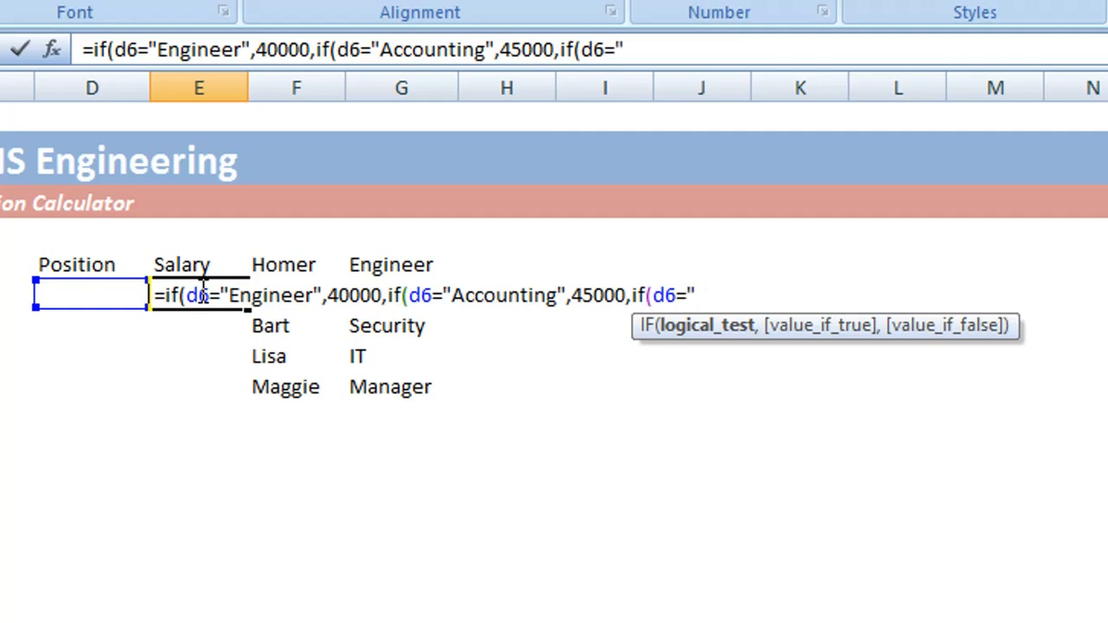
pyautogui.write('Se')
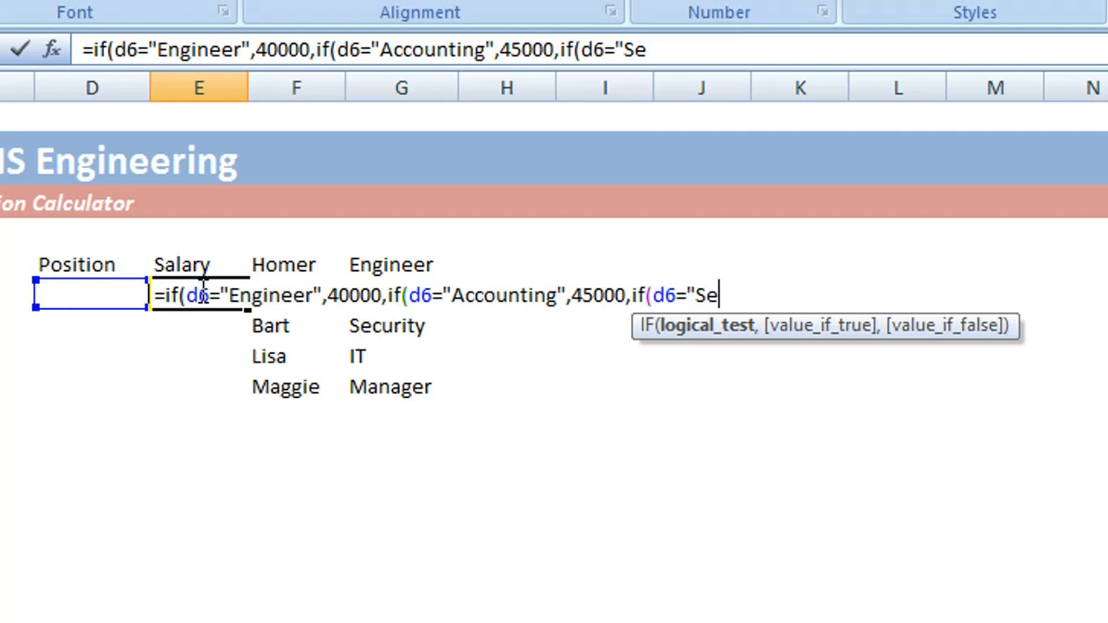
pyautogui.write('curity')
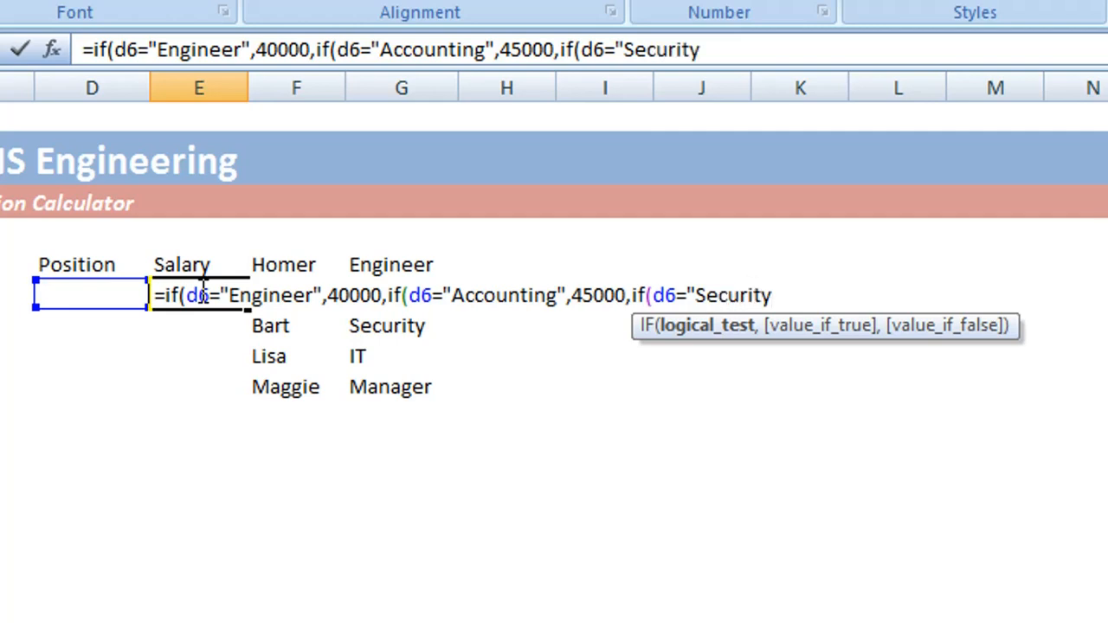
pyautogui.write(',')
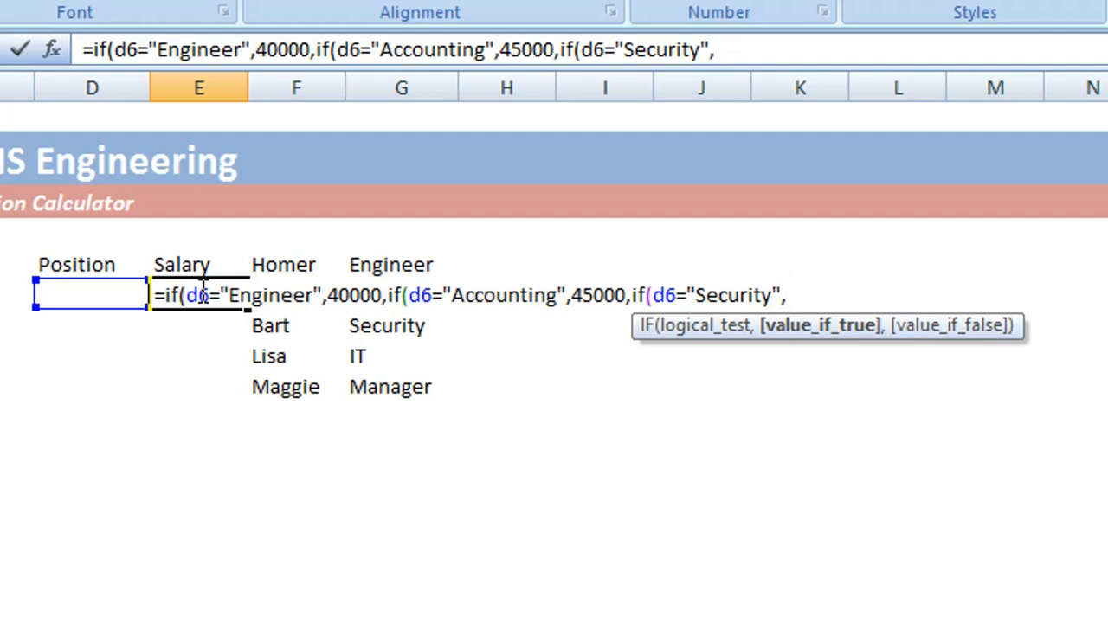
pyautogui.write('25')
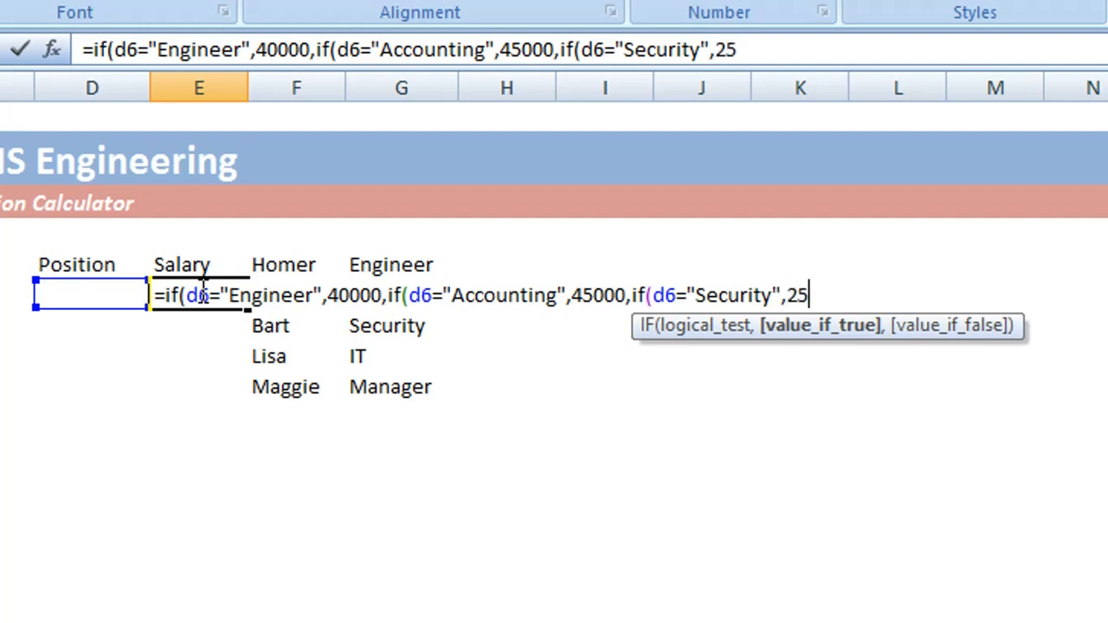
pyautogui.write('000')
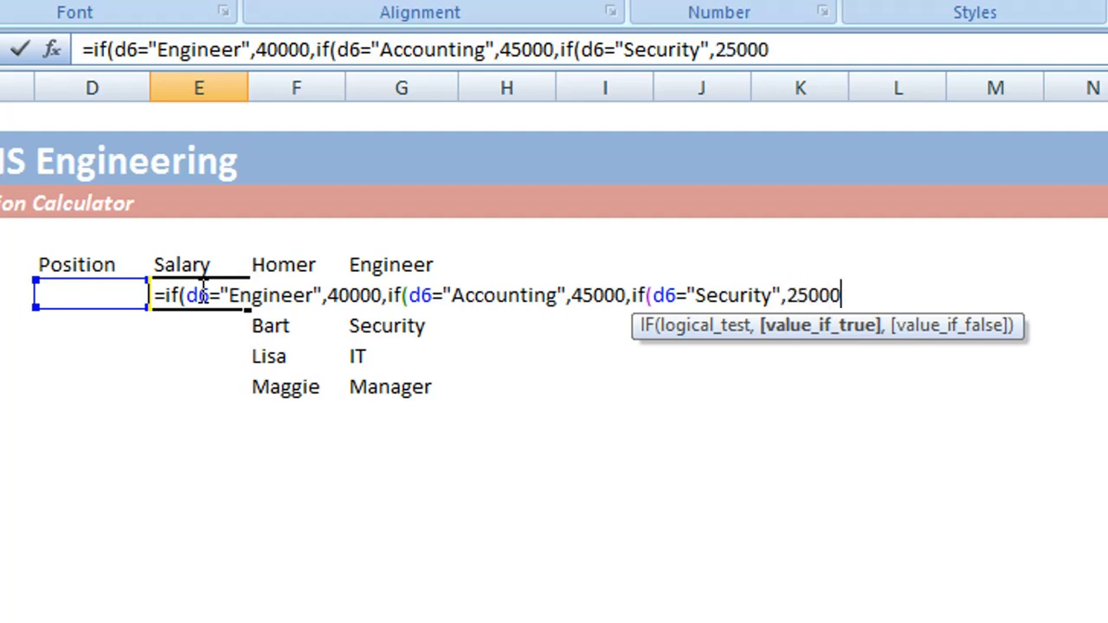
pyautogui.write(',')
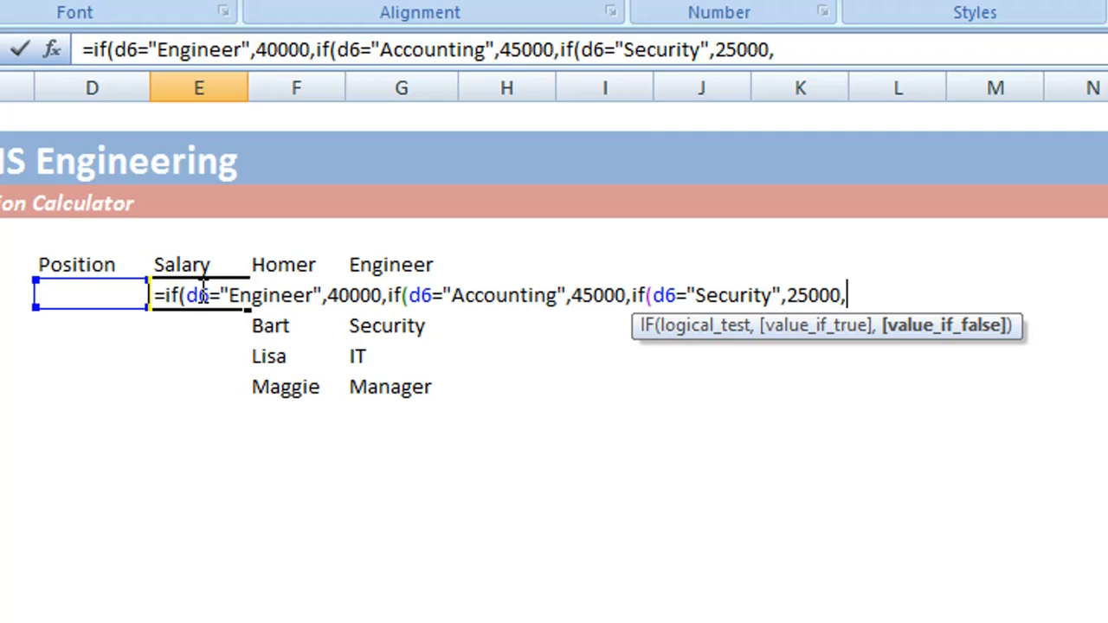
pyautogui.write('if')
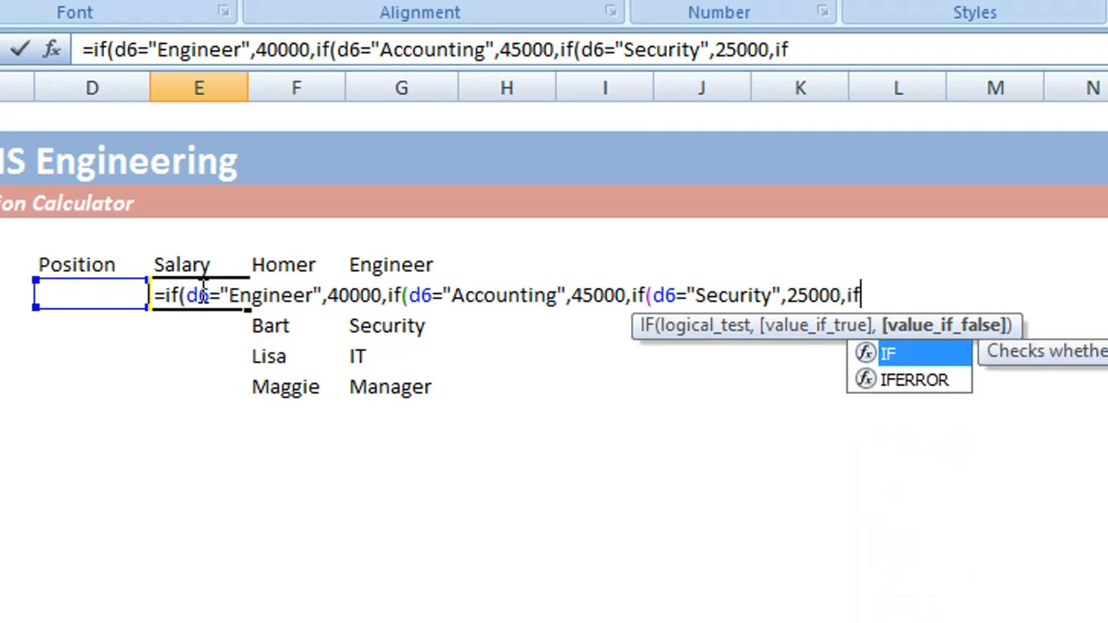
# - Add the condition d6="IT" returning 30000 to the nested formula
pyautogui.write('(')
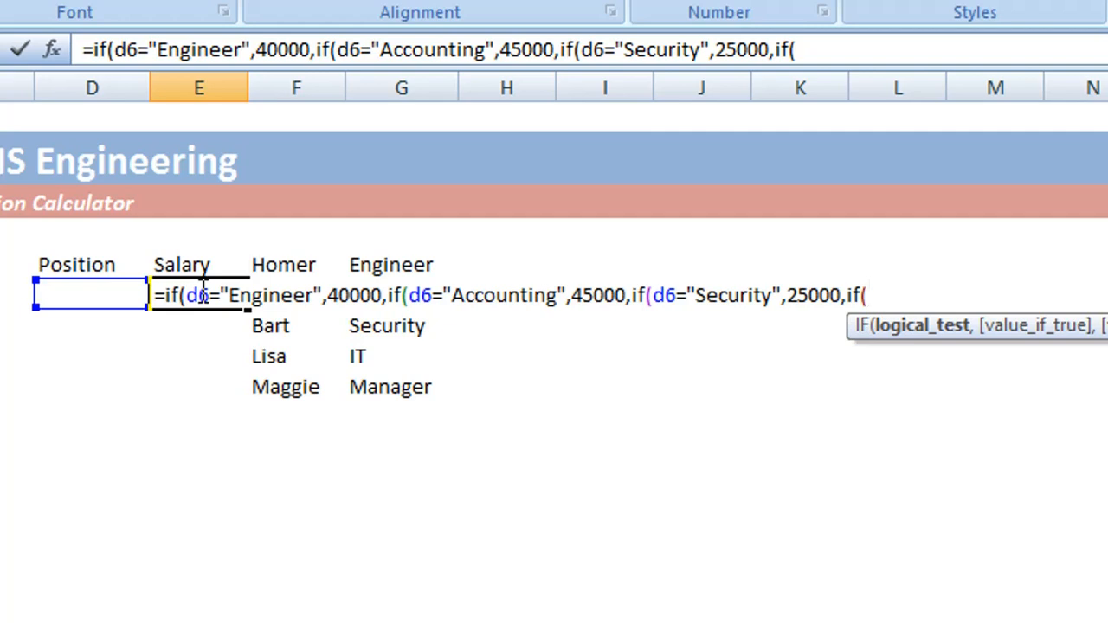
pyautogui.write('d6=')
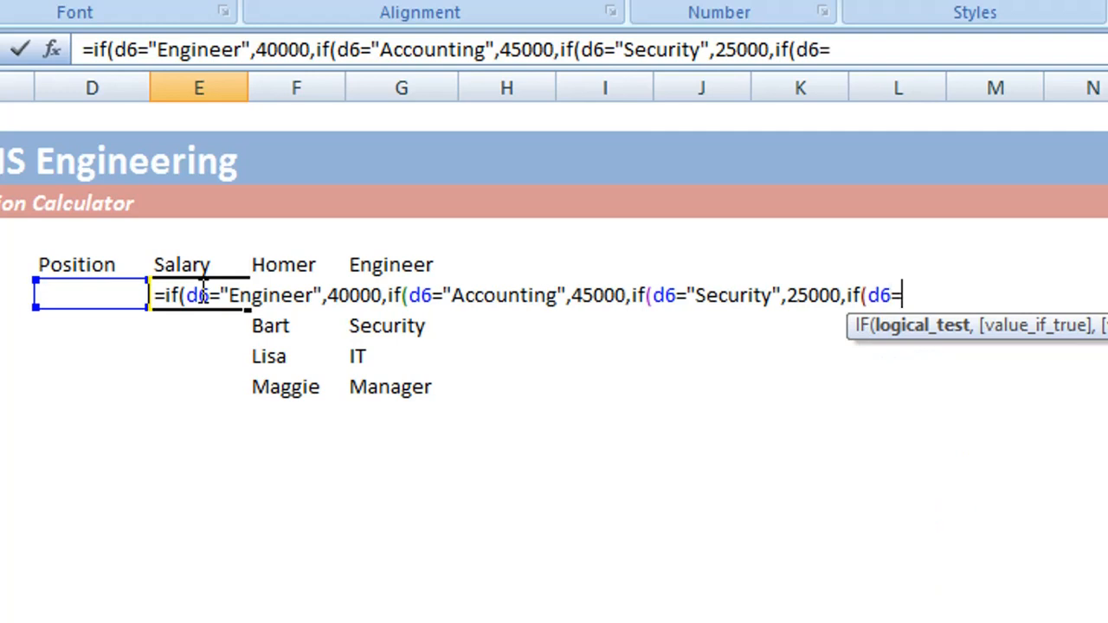
pyautogui.write('"')
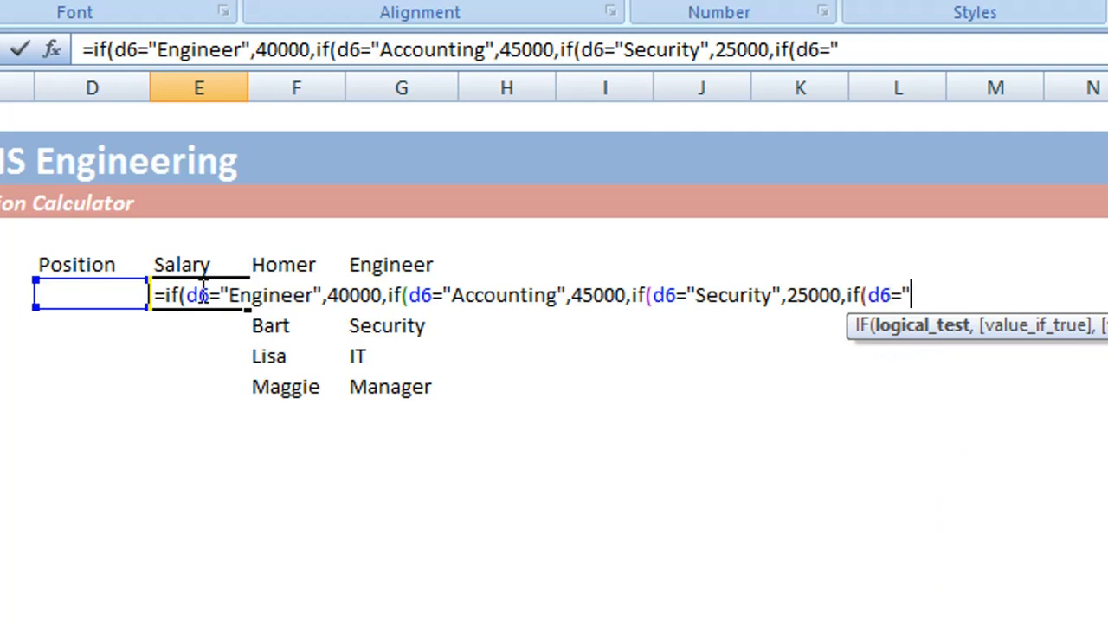
pyautogui.write('IT"')
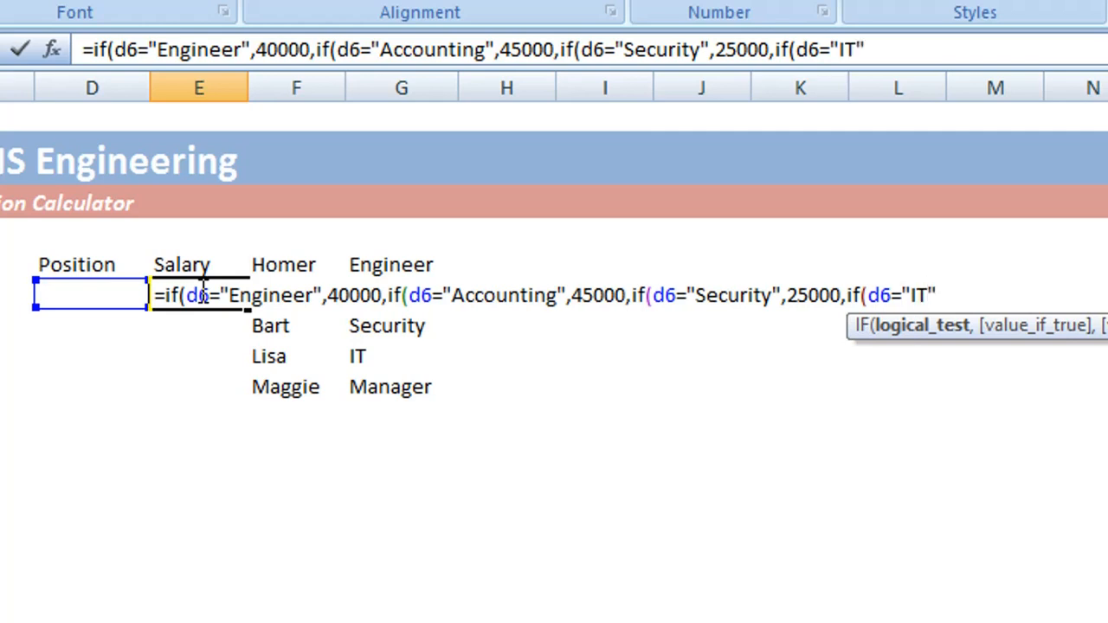
pyautogui.write(',')
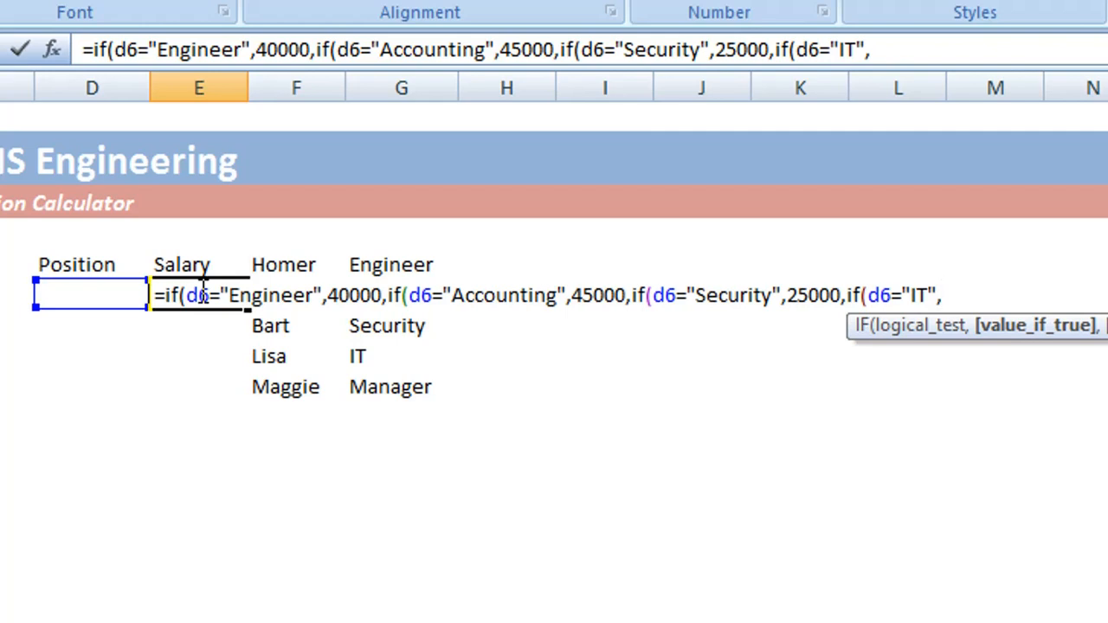
pyautogui.write('30000')
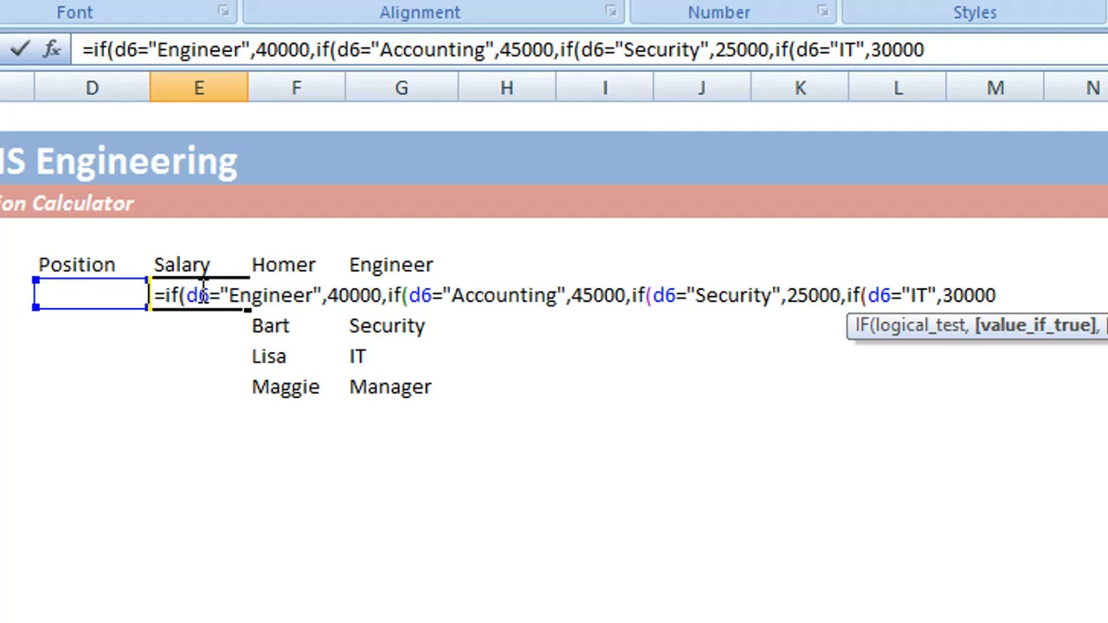
pyautogui.write(',')
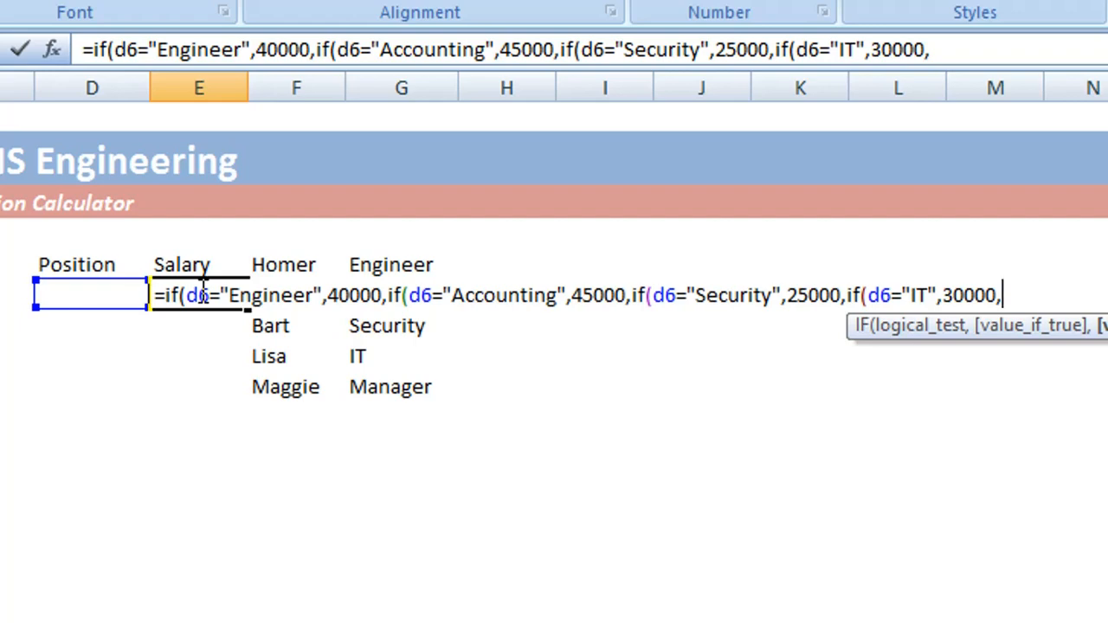
# - Add the final d6="Manager" branch returning 50000 and close the nested parentheses
pyautogui.write('if(')
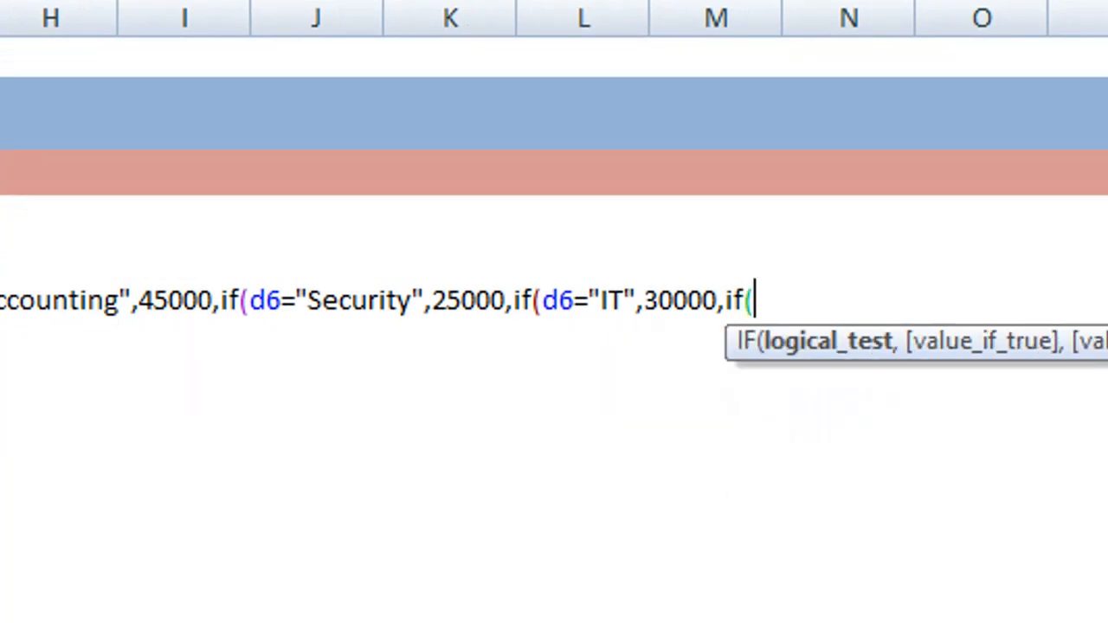
pyautogui.write('d6')
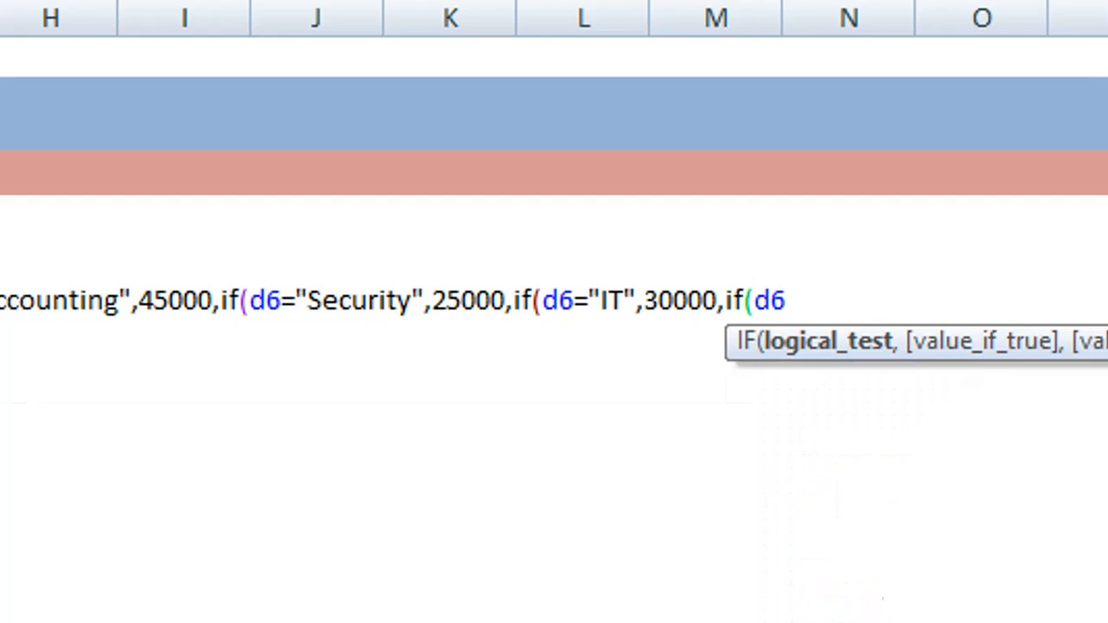
pyautogui.write('=')
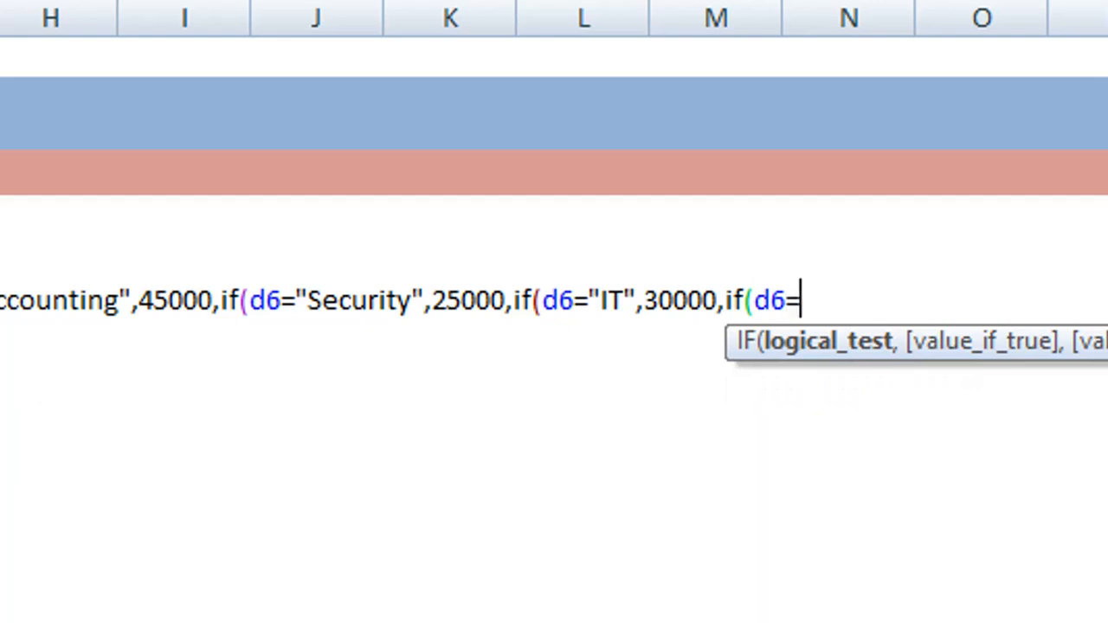
pyautogui.write('"Mana')
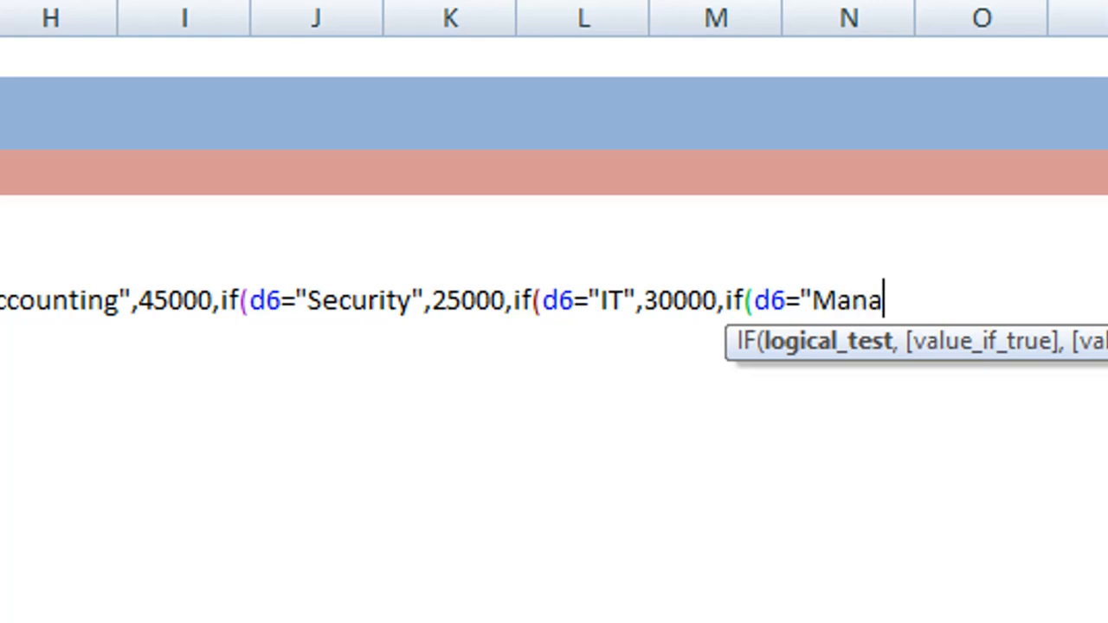
pyautogui.write('ger')
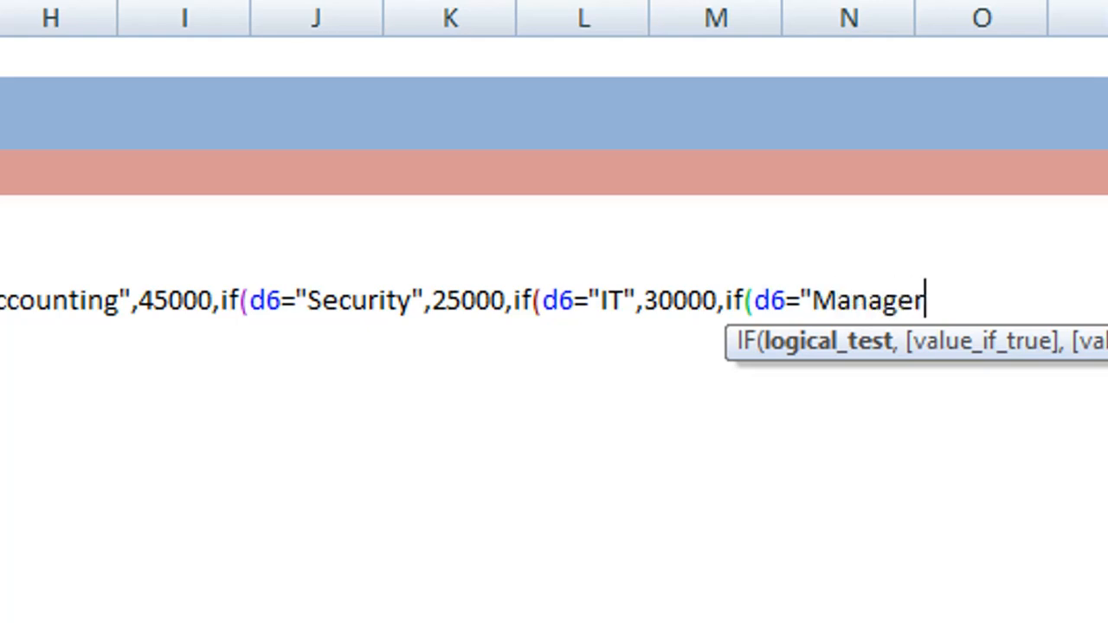
pyautogui.write('"')
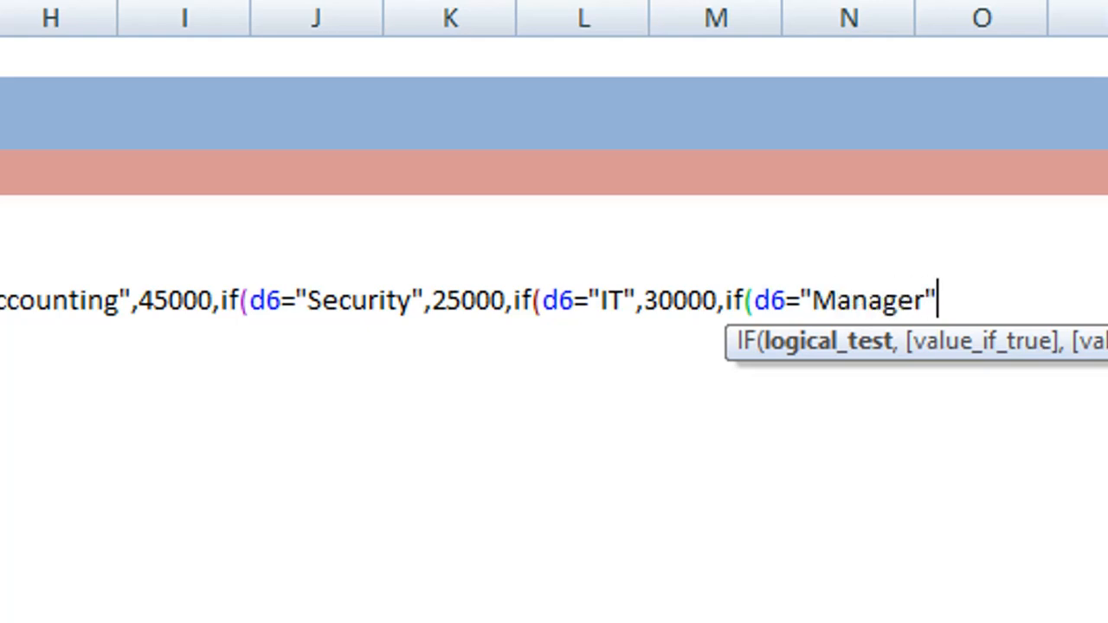
pyautogui.write(',')
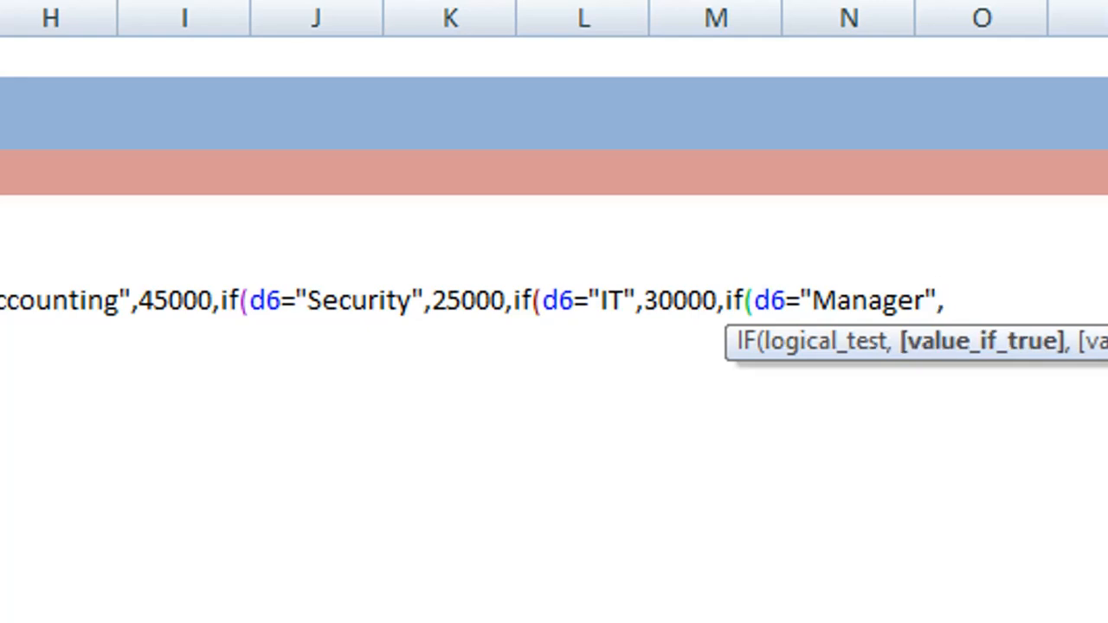
pyautogui.write(',50')
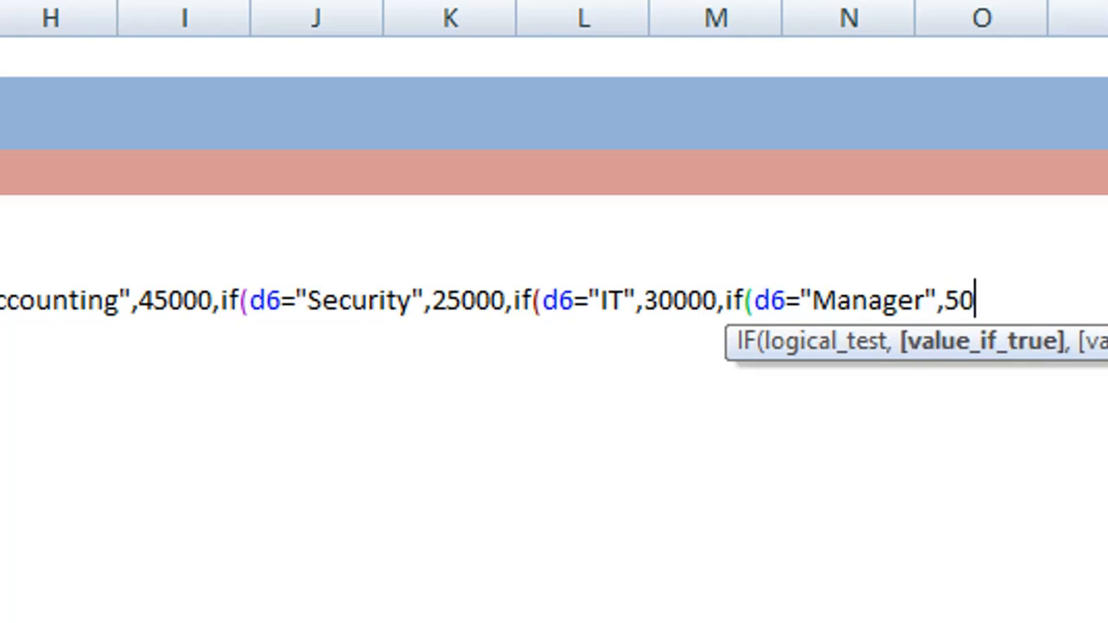
pyautogui.write('000')
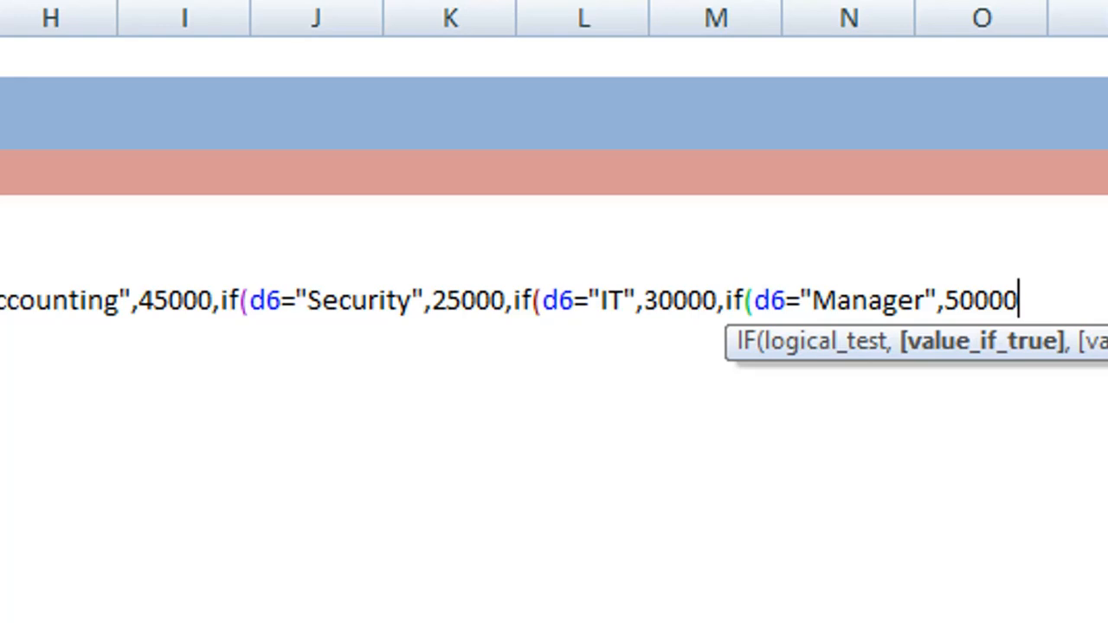
pyautogui.write(')')
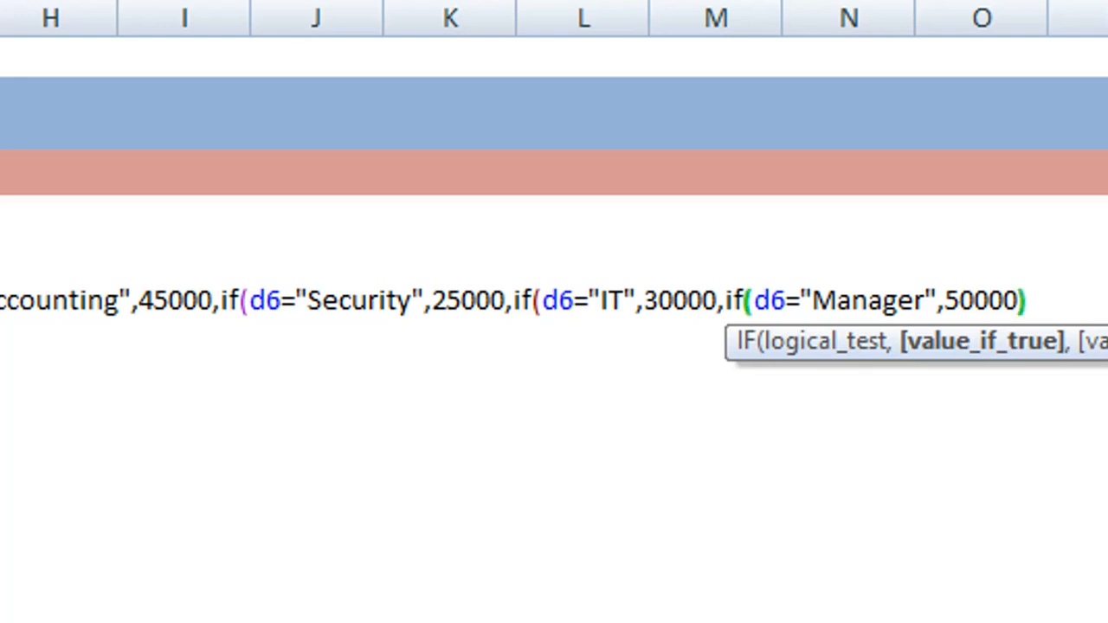
pyautogui.write('))')
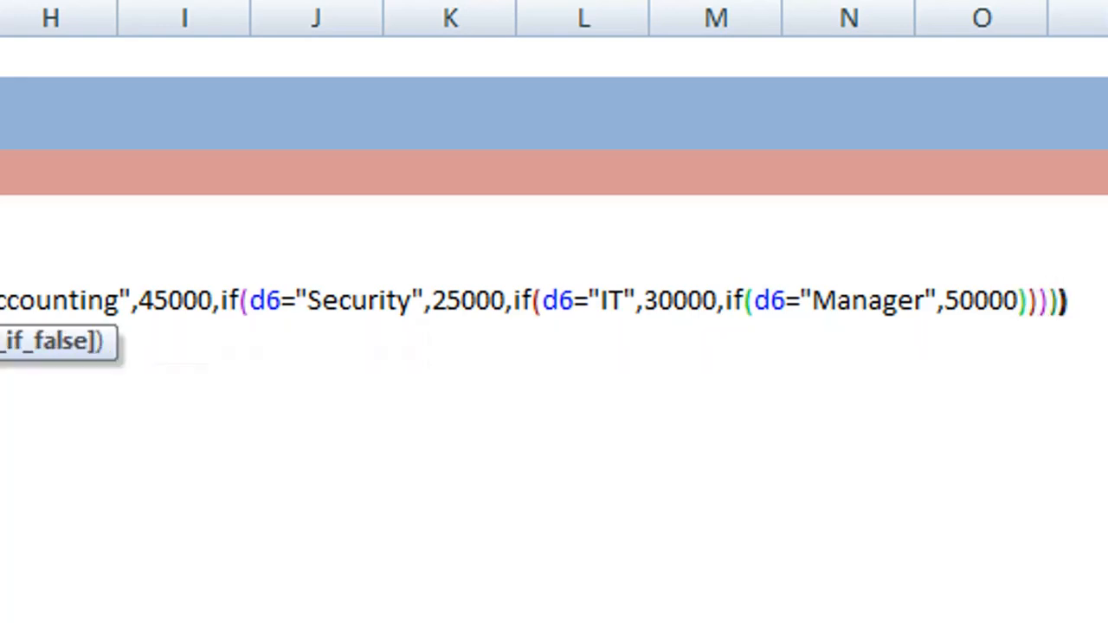
# - Type the last closing parenthesis to finish the E6 salary formula
pyautogui.write(')')
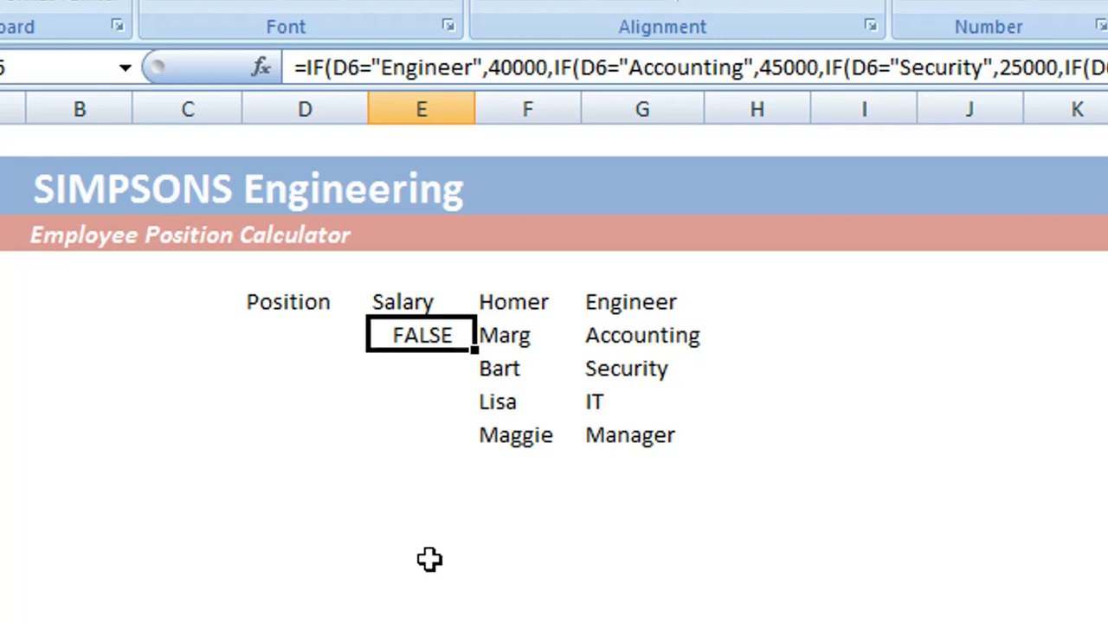
pyautogui.moveTo(117, 333)
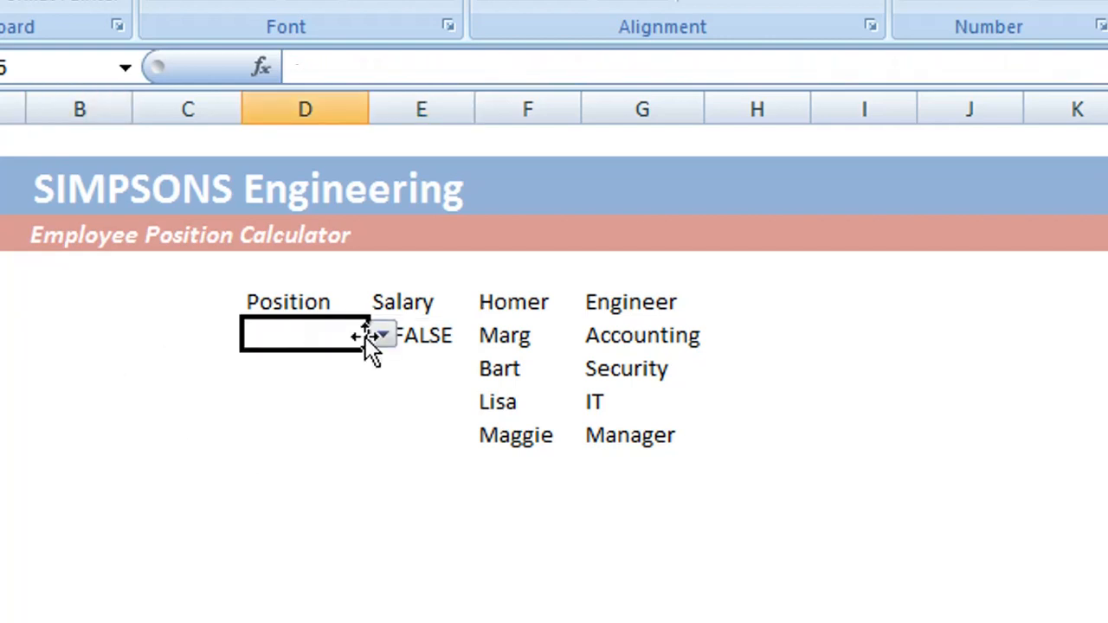
# - Pick Engineer, another position, IT, then Manager from D6's list, checking E6 salaries
pyautogui.click(382, 335)
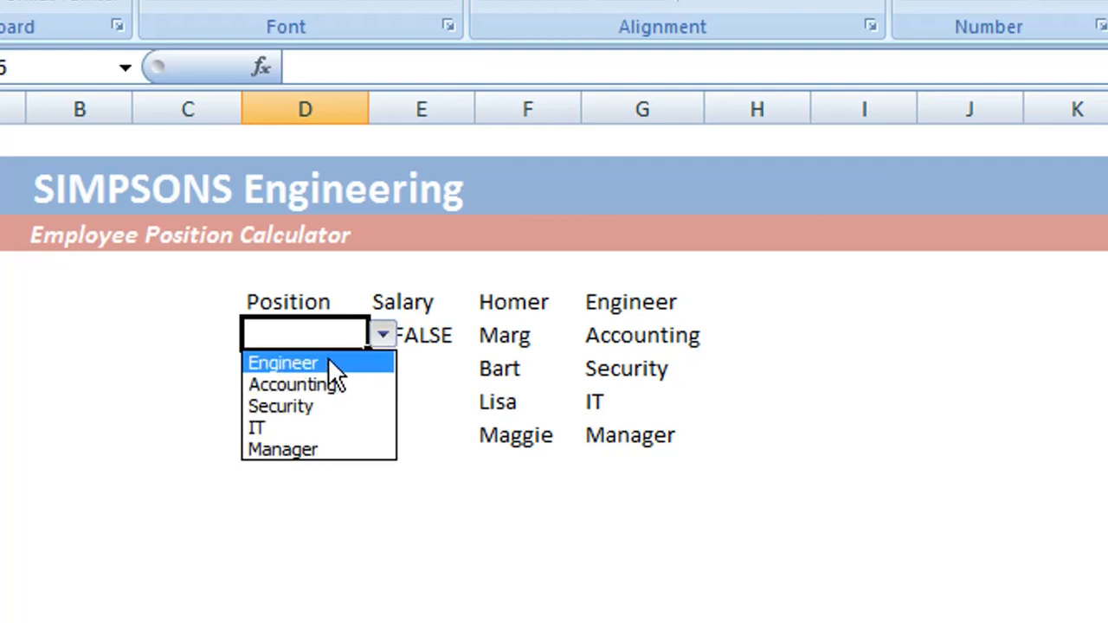
pyautogui.click(283, 363)
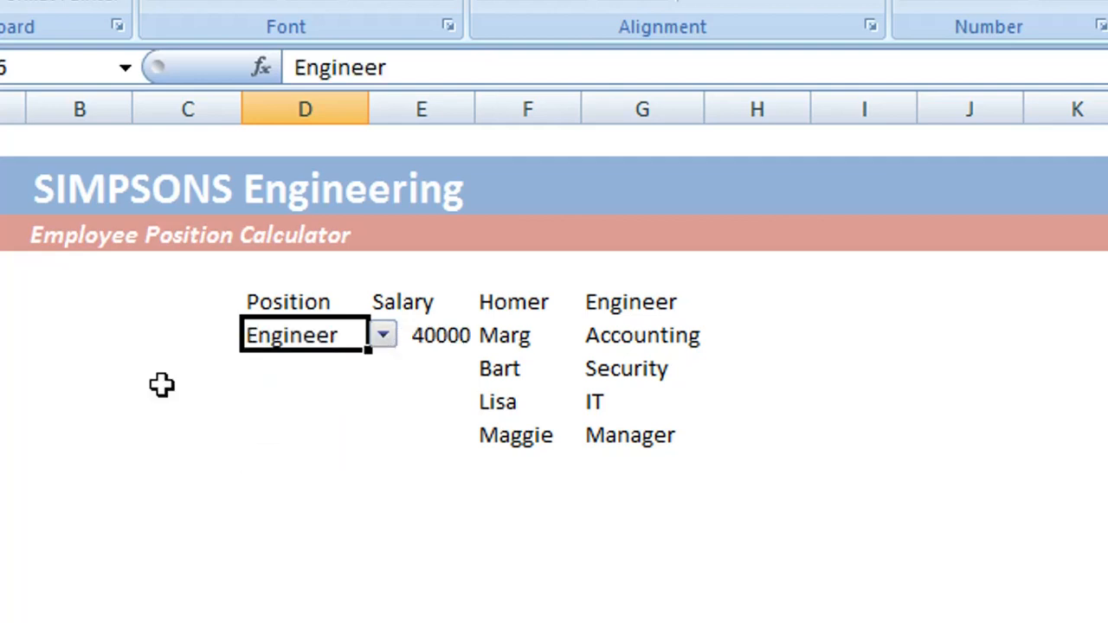
pyautogui.moveTo(197, 379)
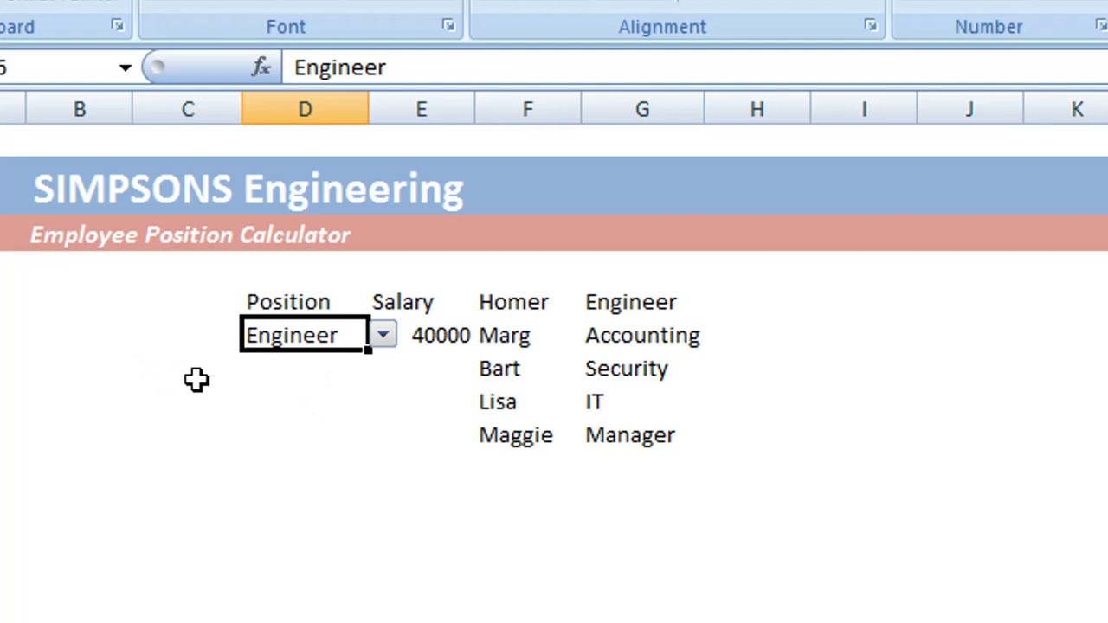
pyautogui.click(381, 335)
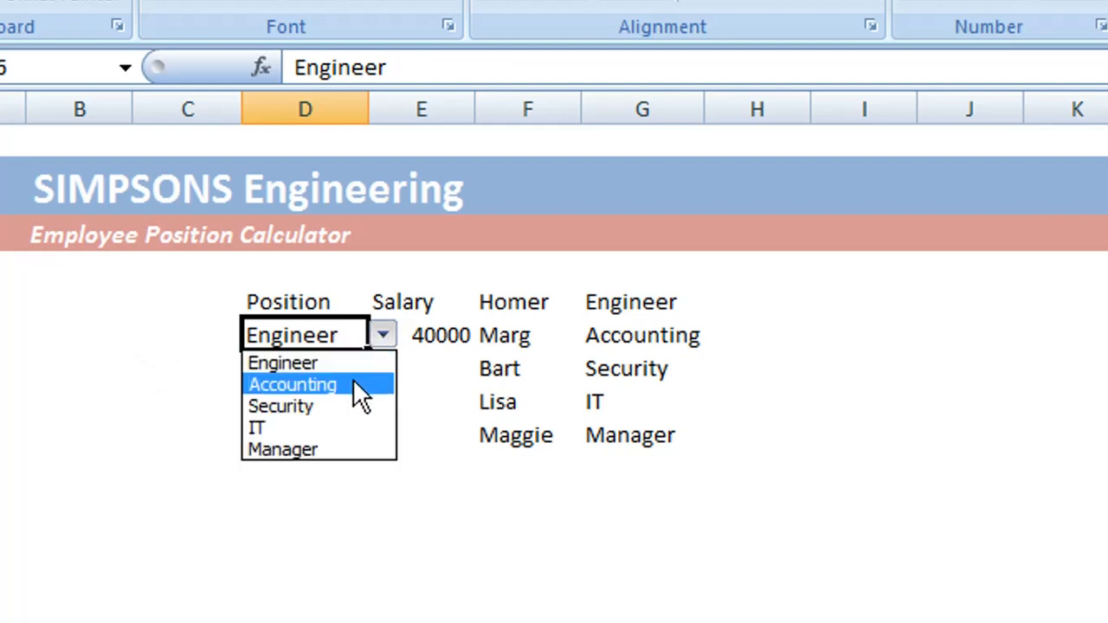
pyautogui.click(292, 384)
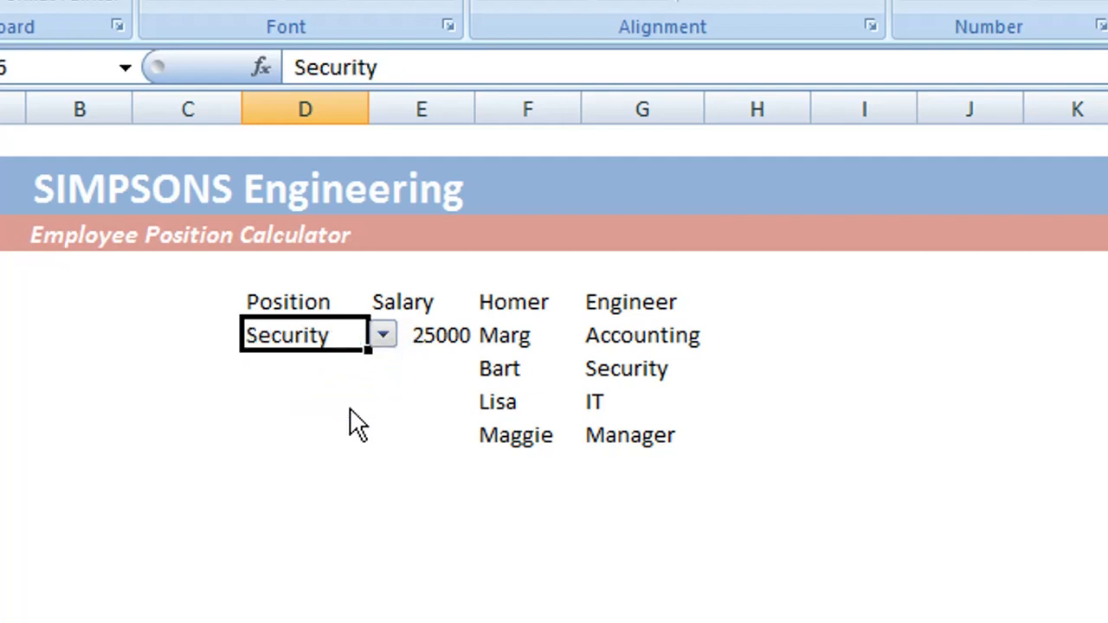
pyautogui.click(382, 335)
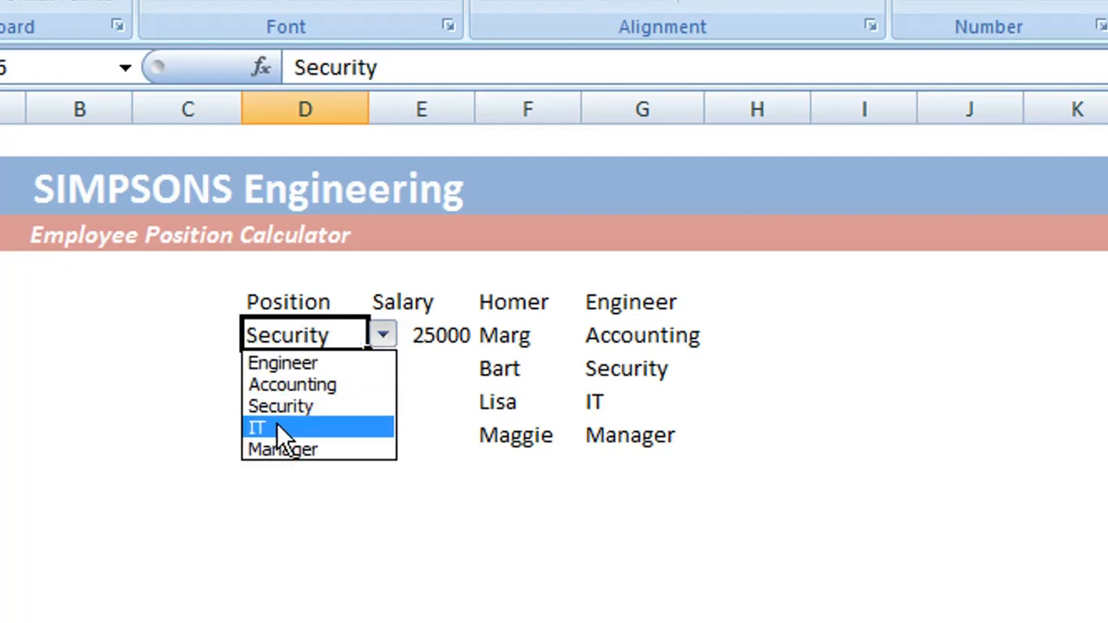
pyautogui.click(257, 427)
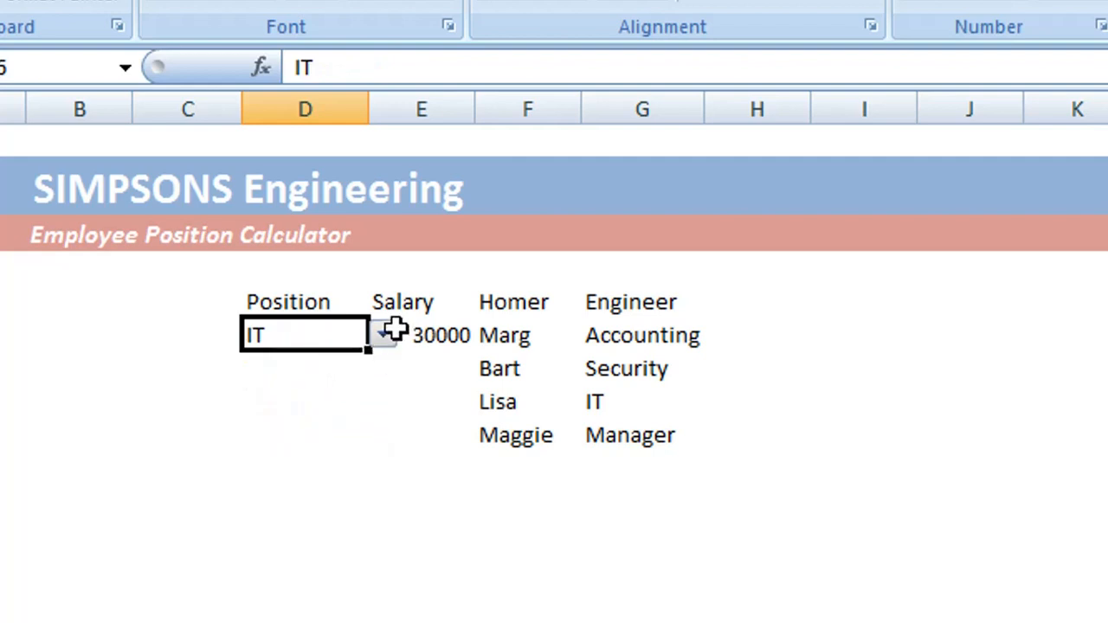
pyautogui.click(382, 334)
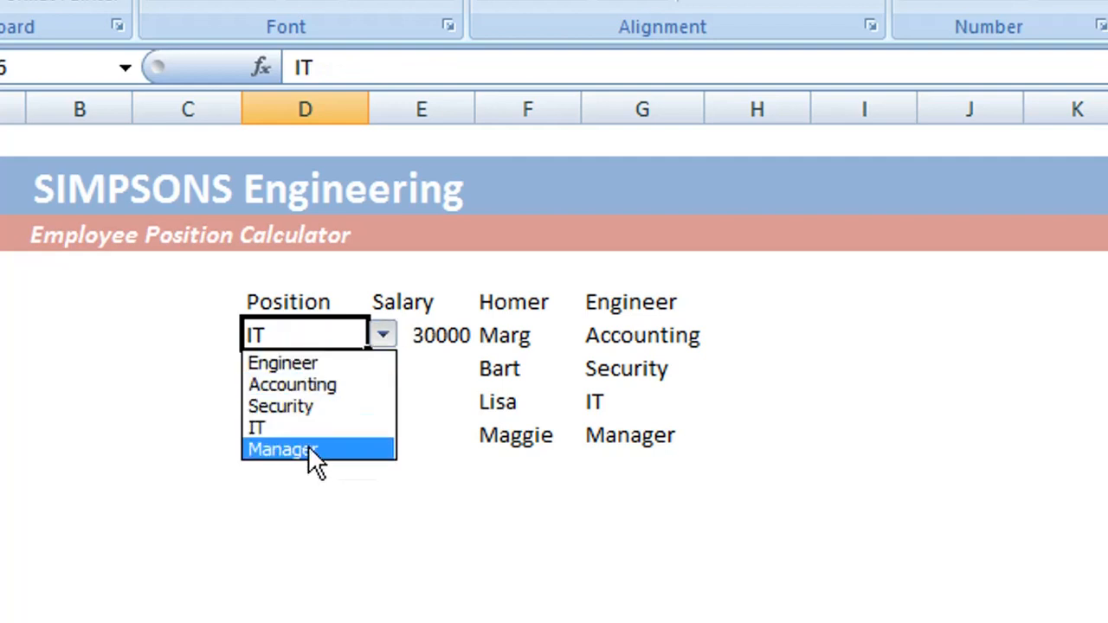
pyautogui.click(281, 449)
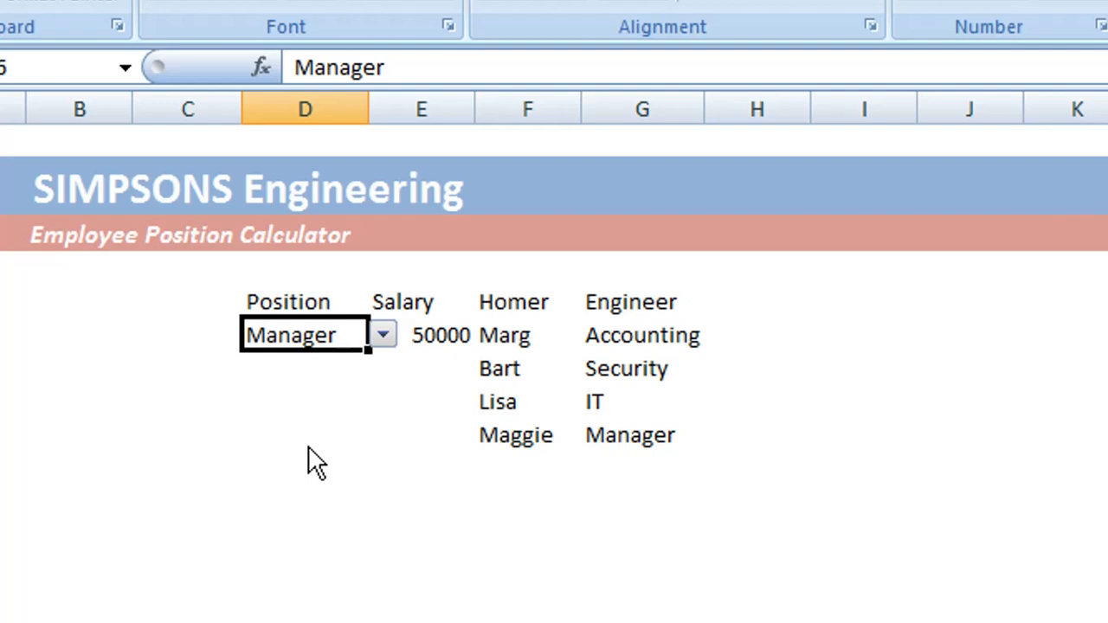